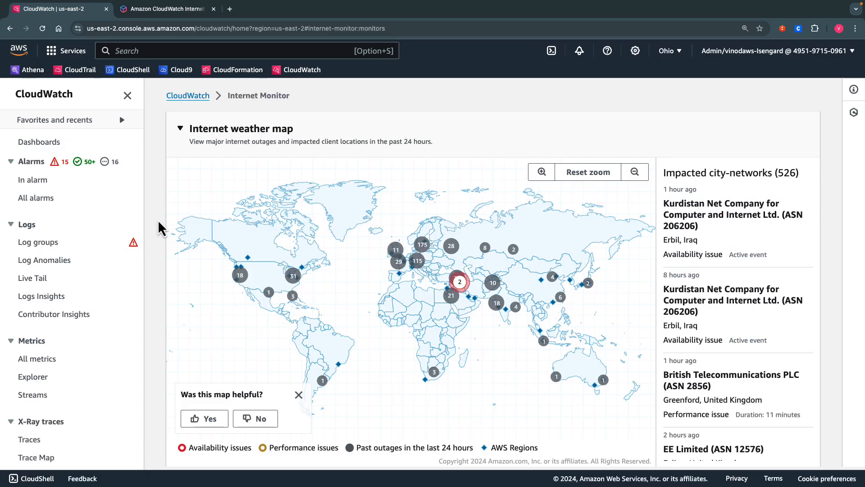
Step: Open CloudFront_Monitor from the Monitors table below the Internet weather map
scroll(down, 3)
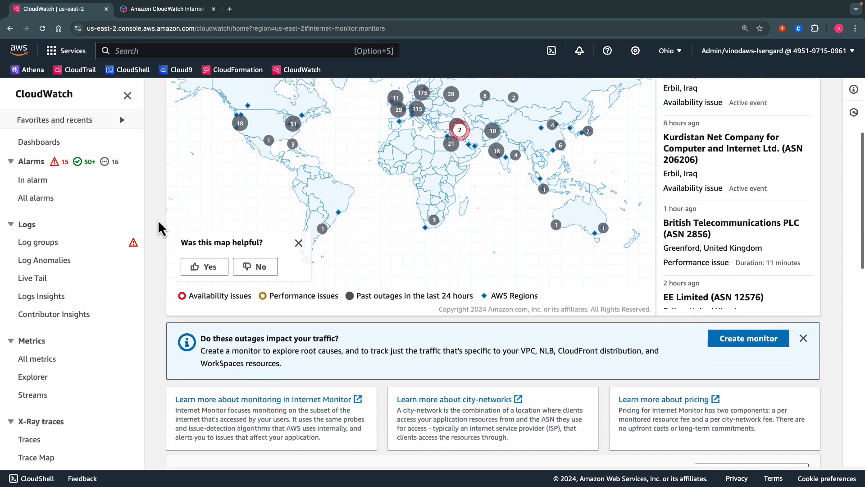
scroll(down, 3)
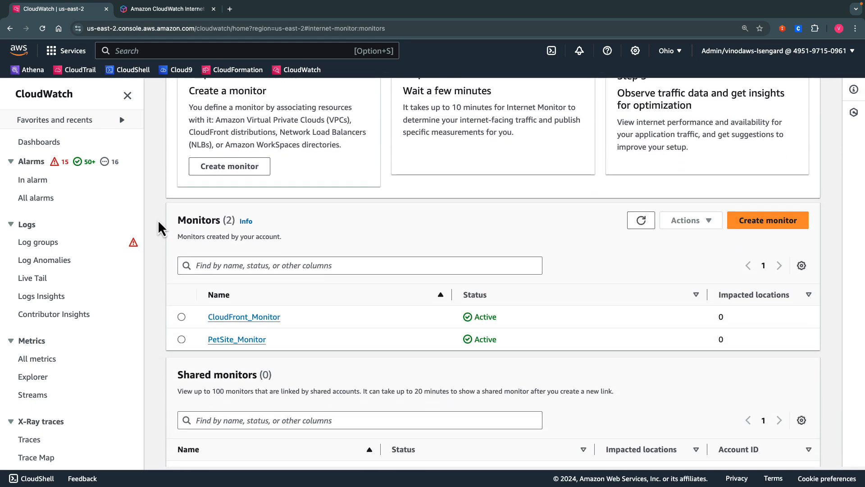
click(244, 317)
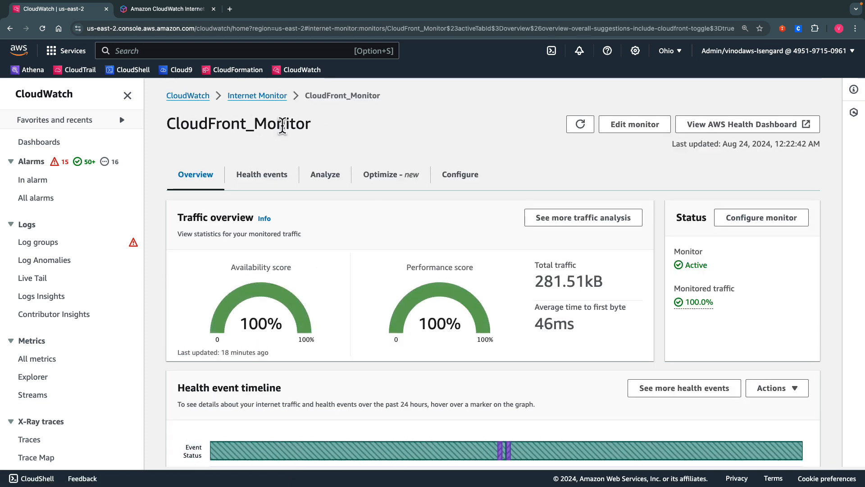
Step: Enter CloudFront_Monitor's edit form, review addable resources without changes, and expand Advanced settings
click(634, 124)
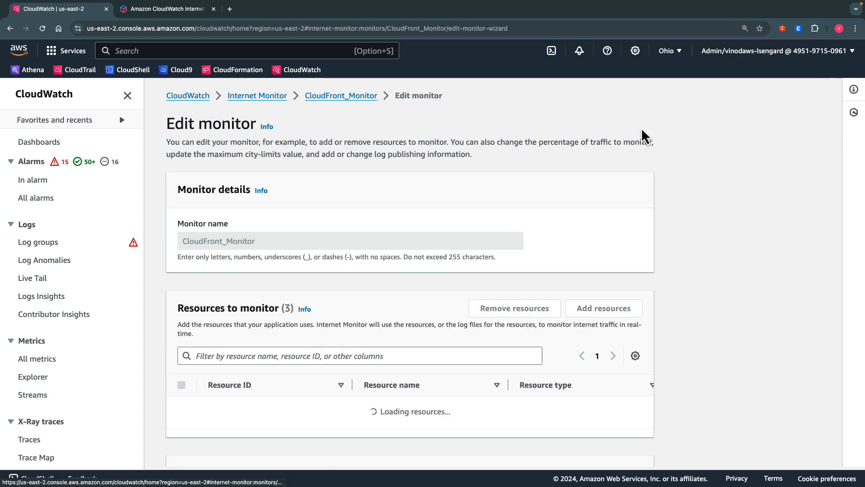
scroll(down, 3)
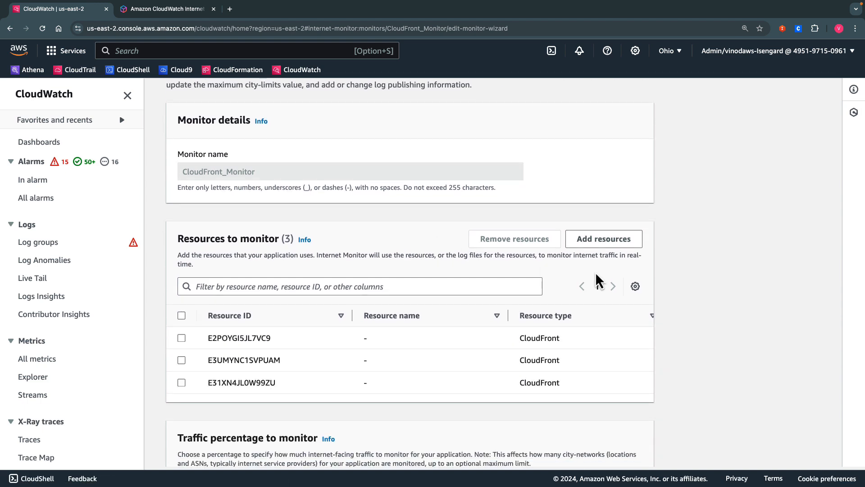
mouse_move(603, 238)
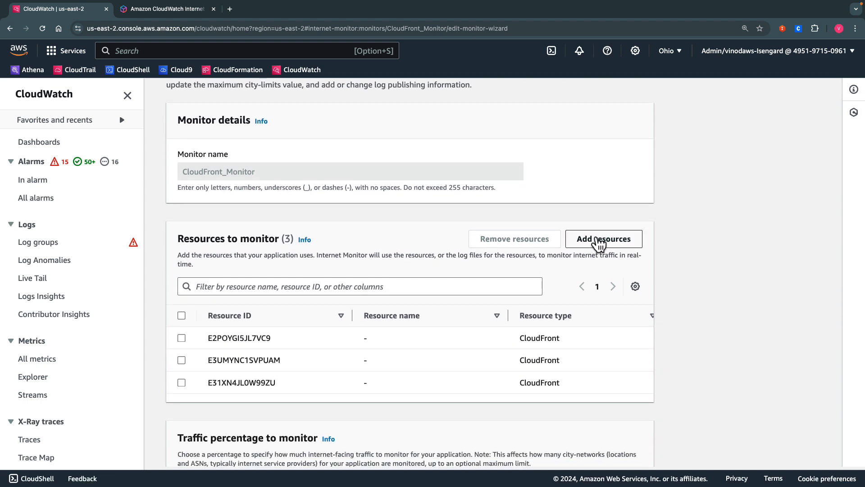
click(603, 239)
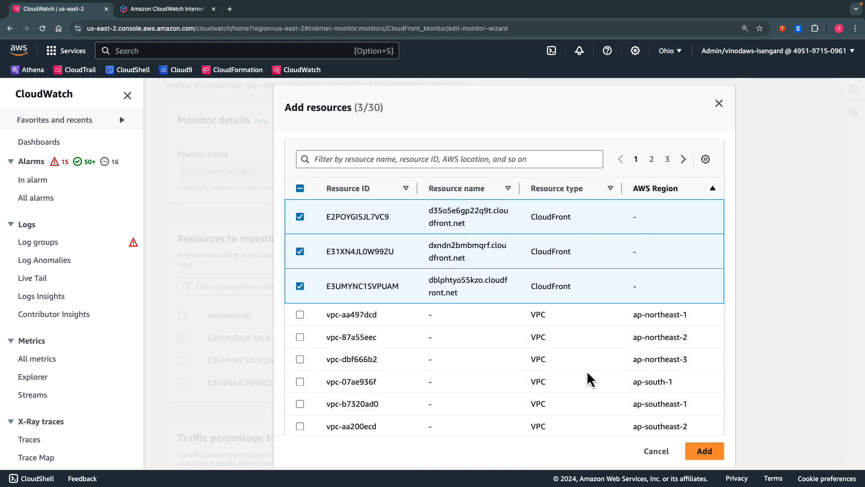
click(704, 450)
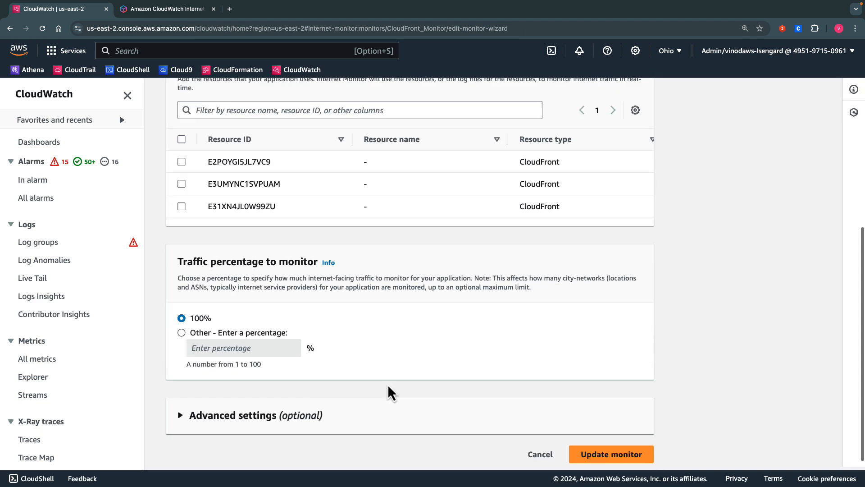
mouse_move(352, 331)
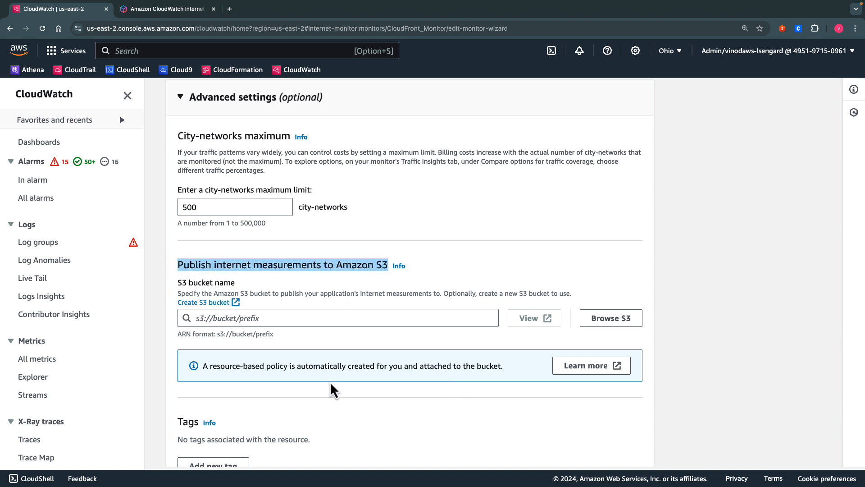
scroll(down, 3)
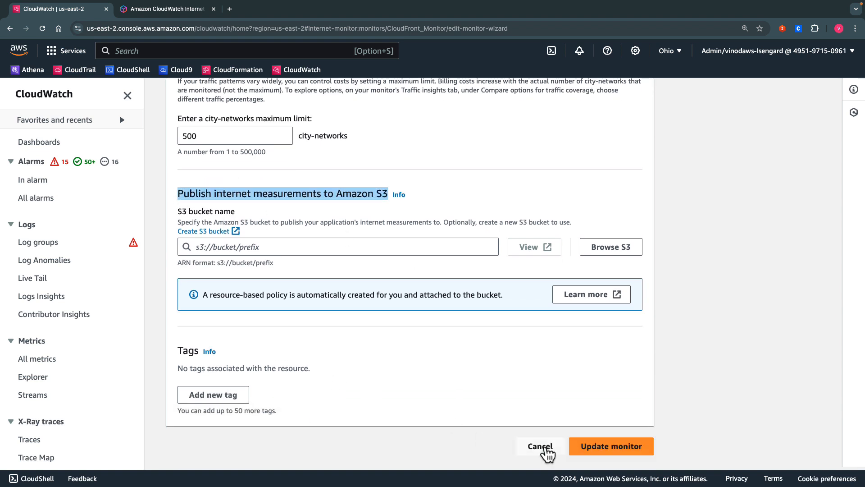
Step: Discard the edit and reopen the CloudFront_Monitor overview from the Monitors list
click(540, 447)
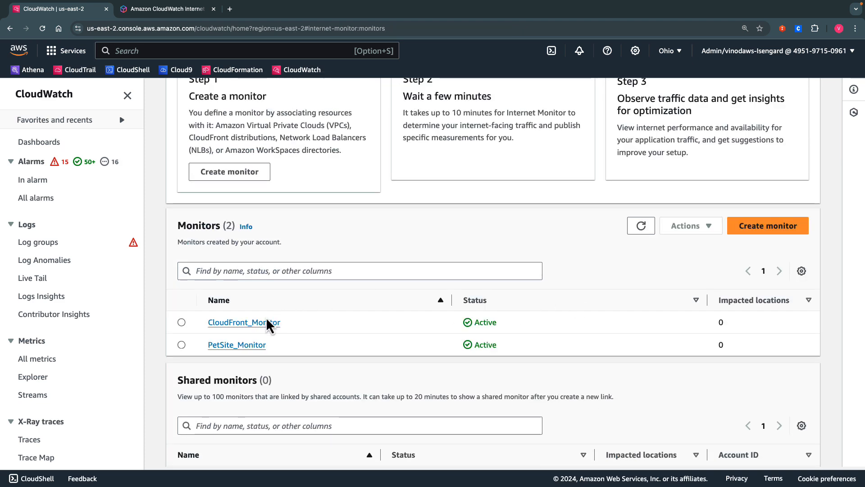
click(243, 322)
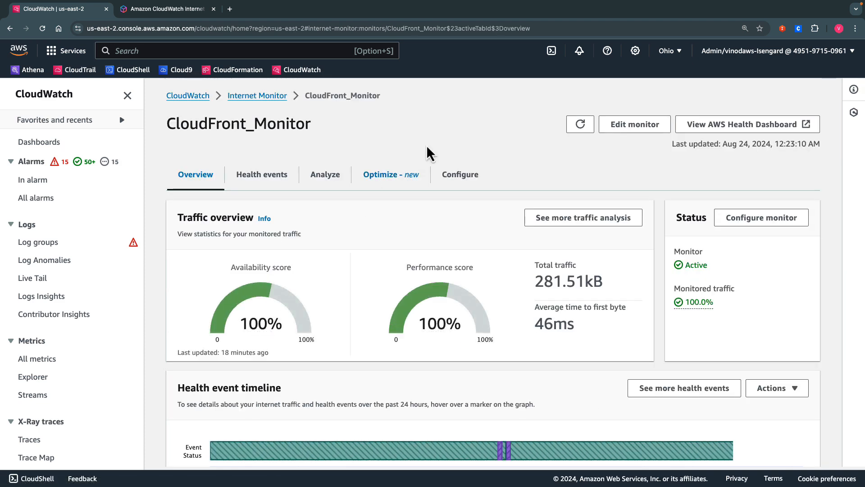
click(390, 174)
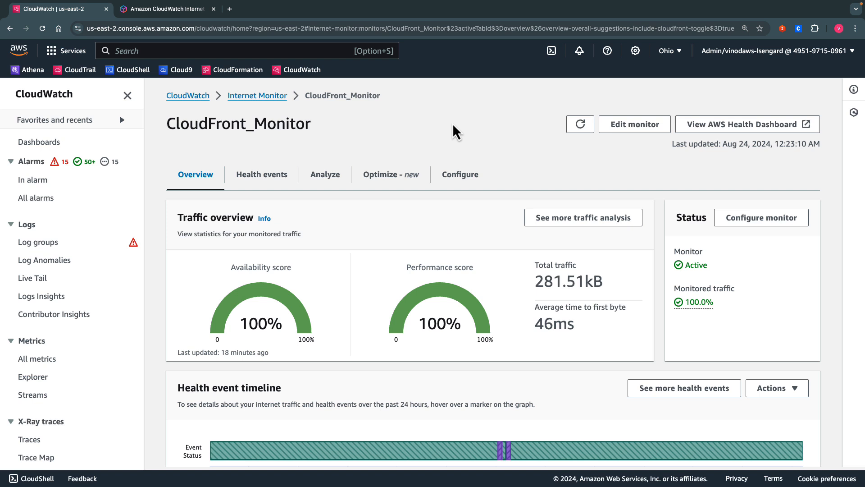
mouse_move(413, 291)
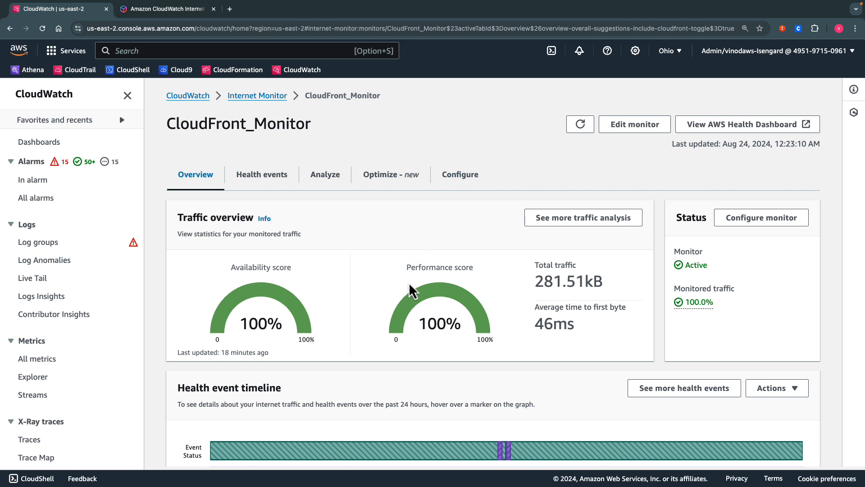
Step: Review the overview's health event timeline and latency suggestion further down the page
scroll(down, 3)
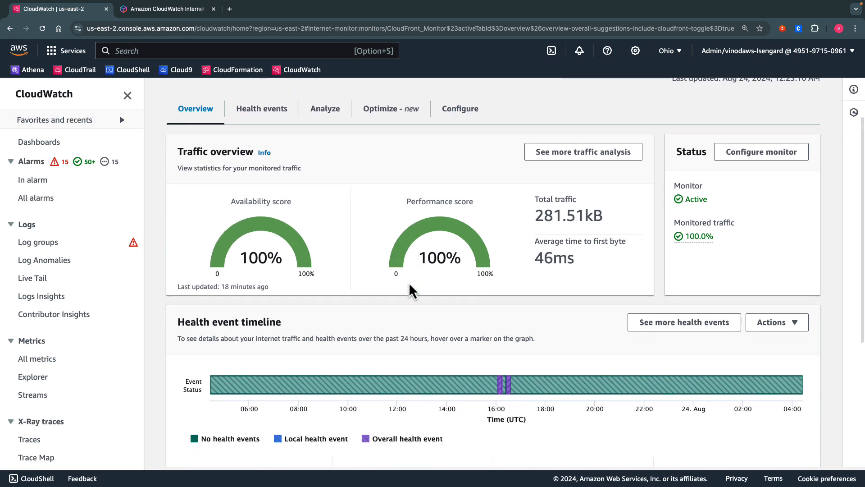
scroll(down, 3)
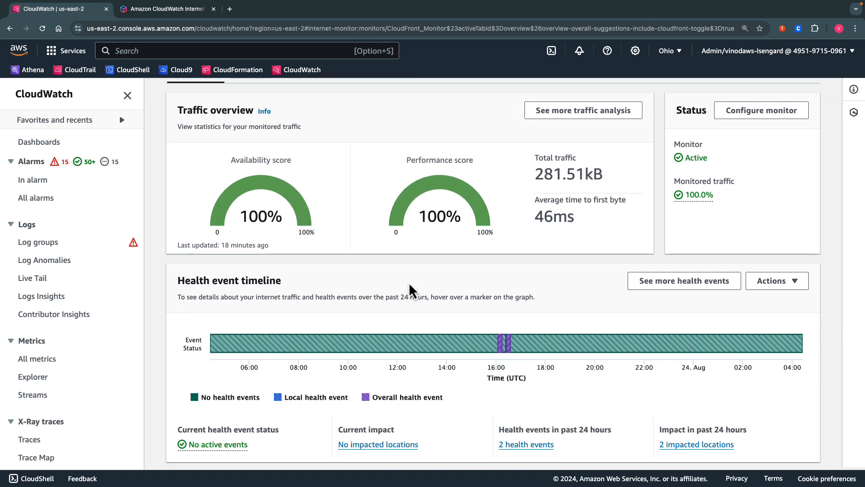
scroll(down, 3)
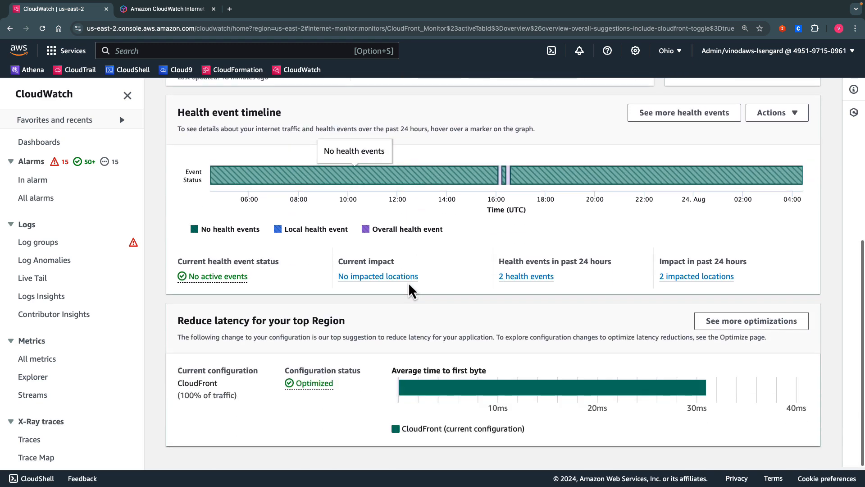
mouse_move(413, 331)
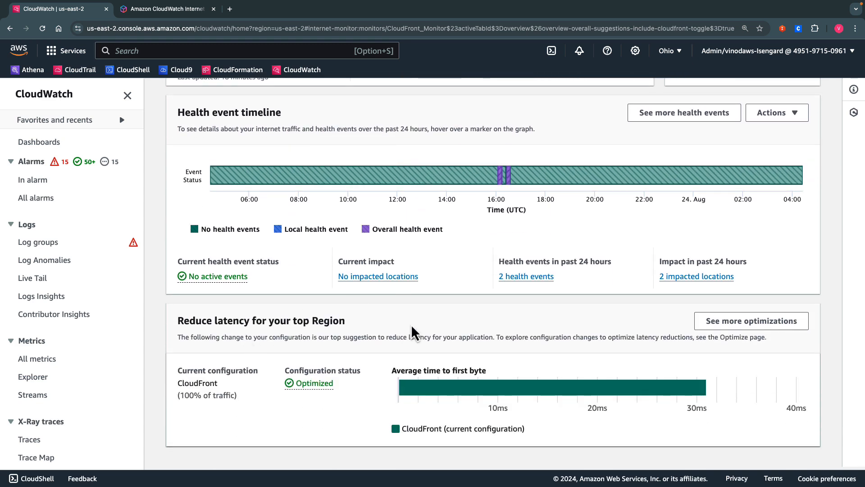
Step: View CloudFront_Monitor's Health events map and the events table below it
click(262, 174)
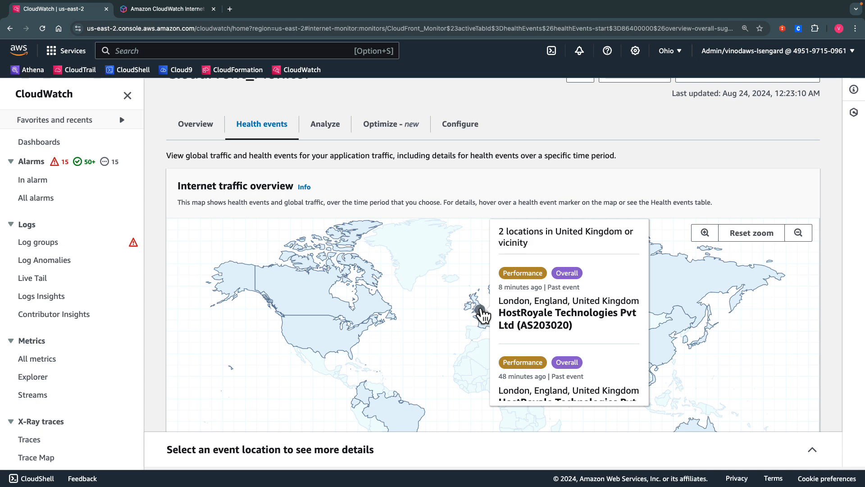
mouse_move(705, 233)
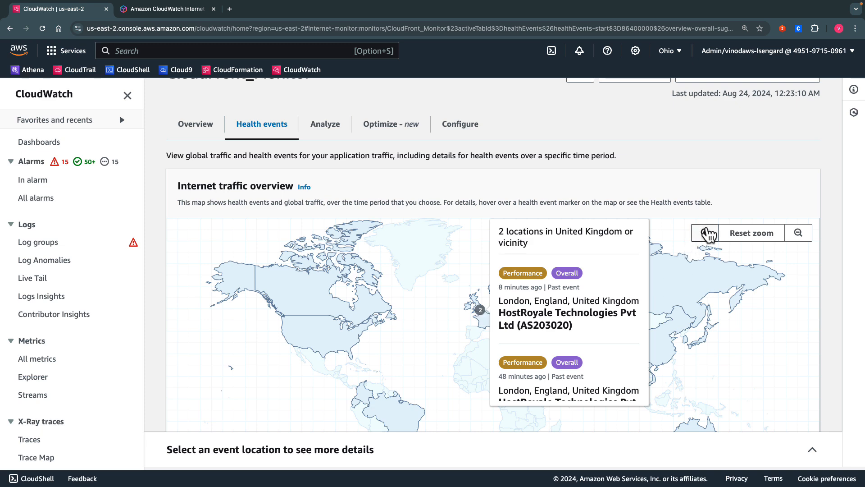
click(798, 232)
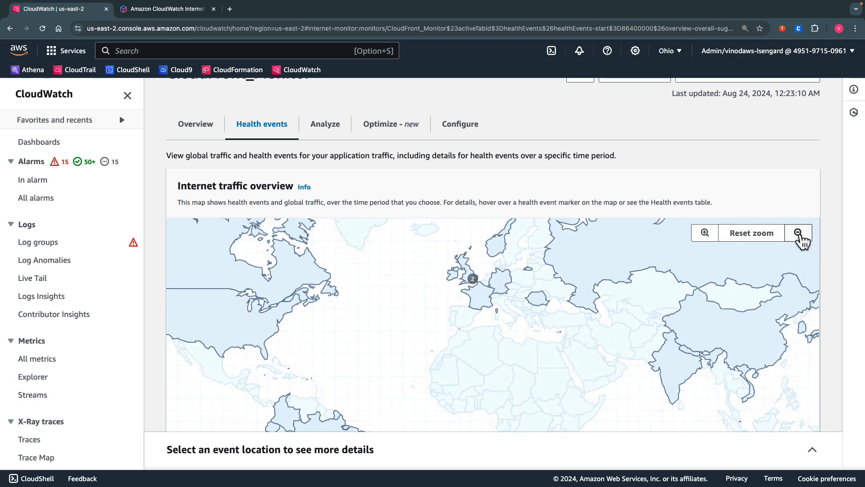
scroll(down, 3)
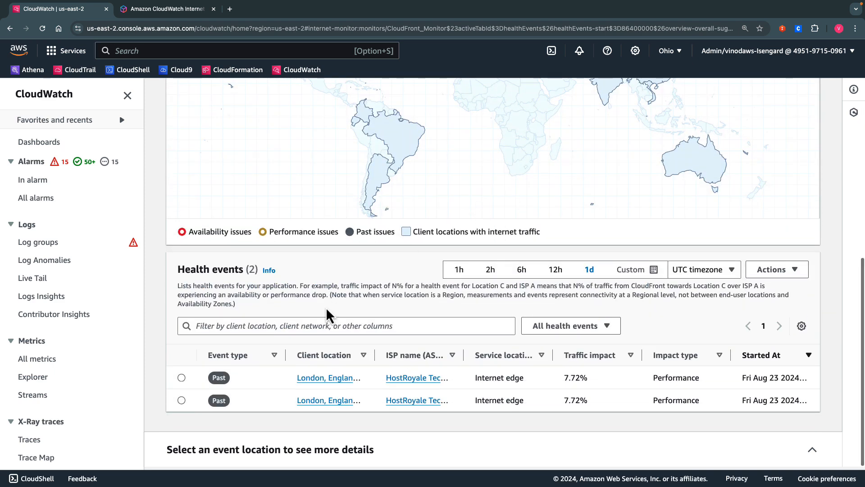
Step: Narrow the health events time range to 12 hours, then 6 hours, then back
click(556, 282)
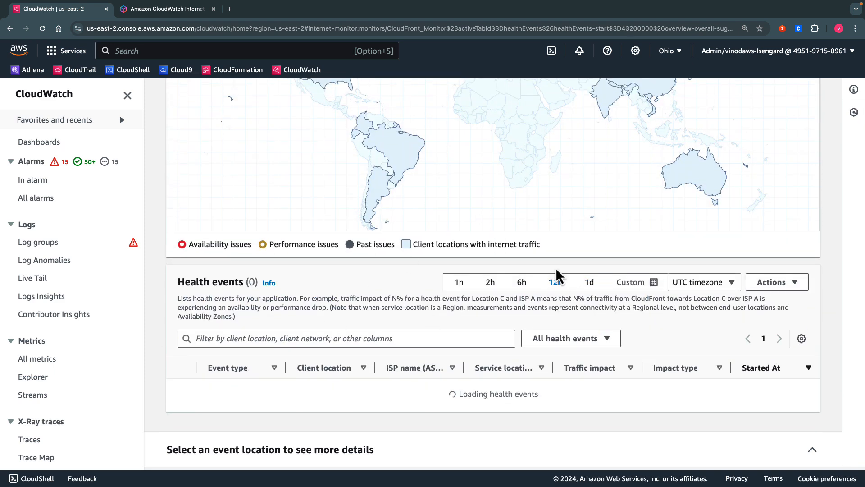
click(522, 283)
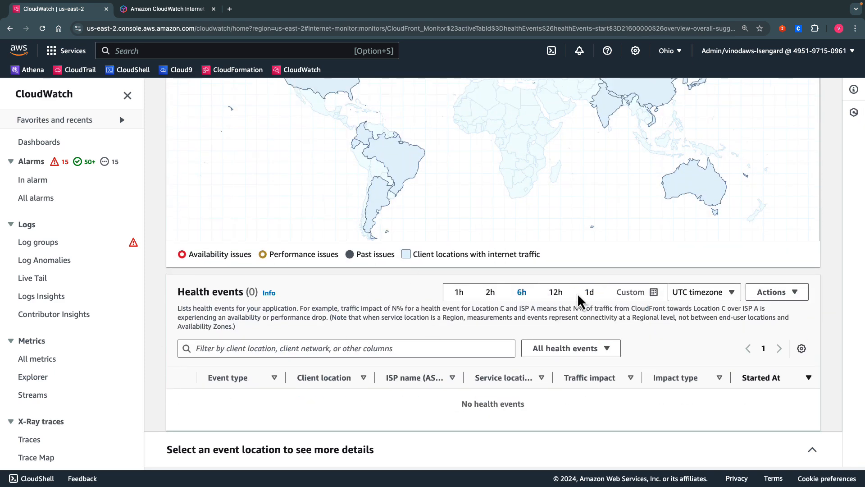
click(588, 291)
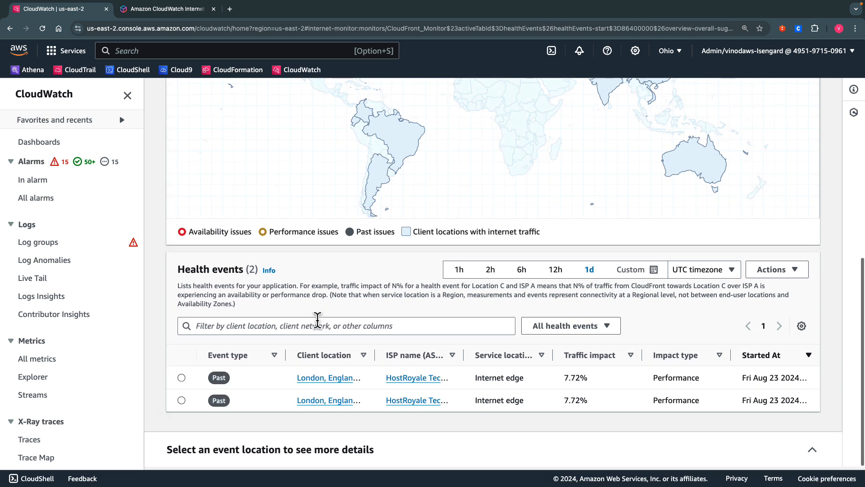
click(326, 378)
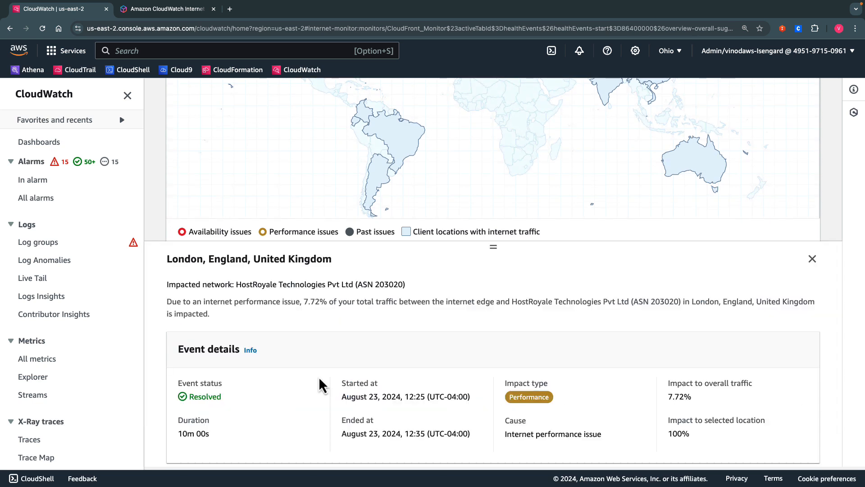
mouse_move(329, 301)
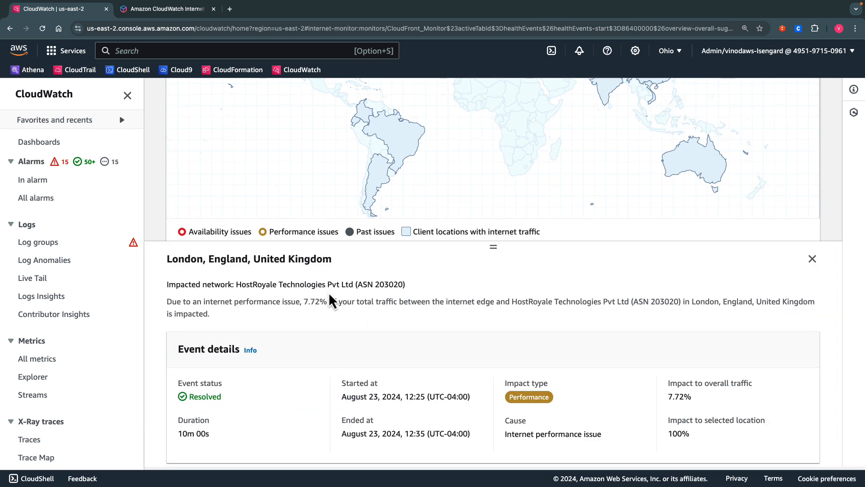
mouse_move(274, 379)
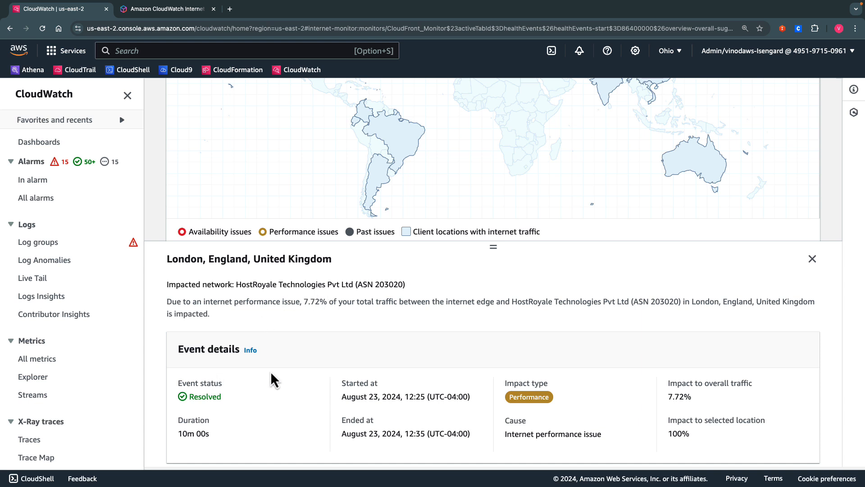
double_click(405, 397)
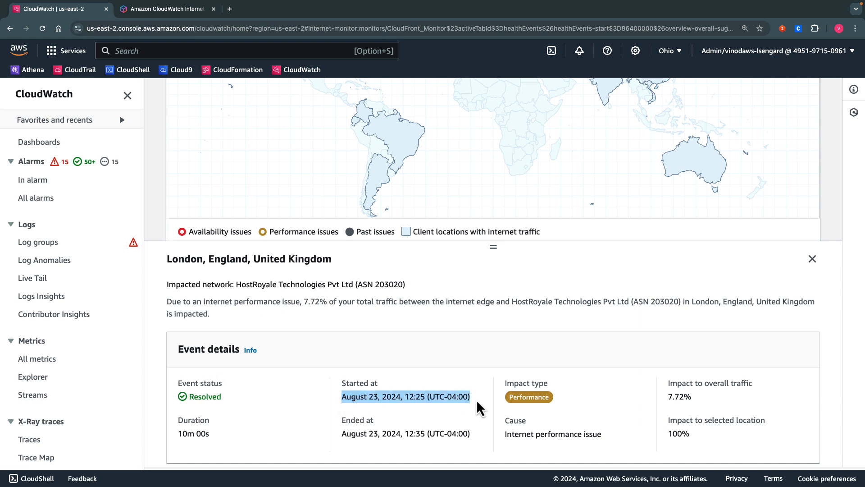
mouse_move(468, 436)
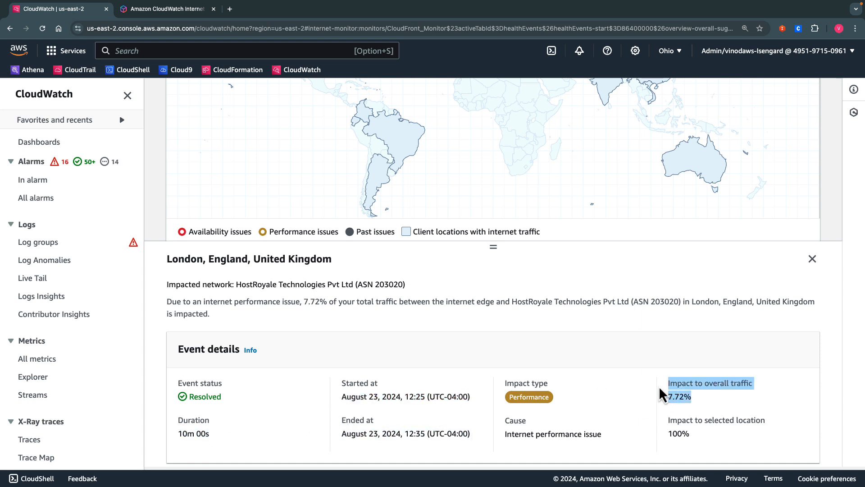
mouse_move(818, 263)
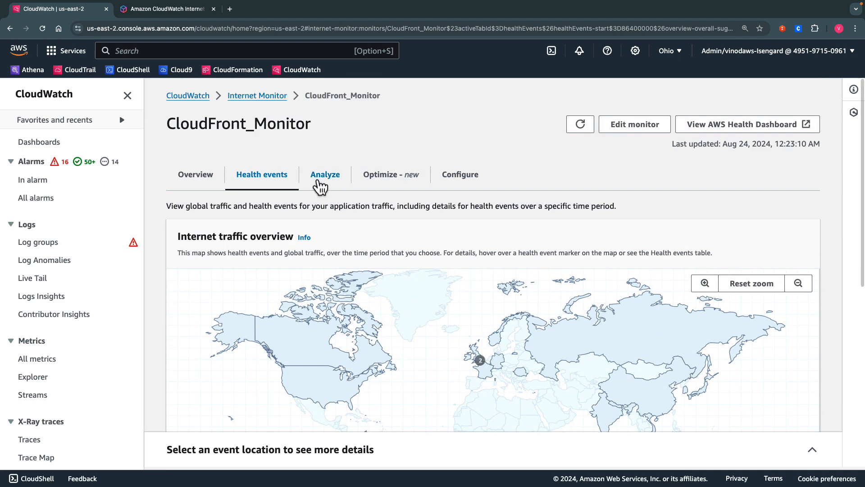
Step: On the Analyze page, sort top client locations by Availability score (avg), lowest to highest
click(325, 174)
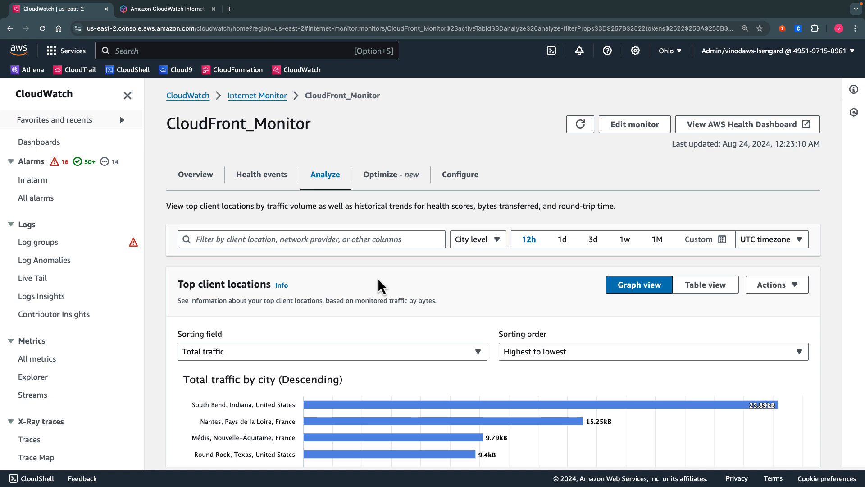
scroll(down, 3)
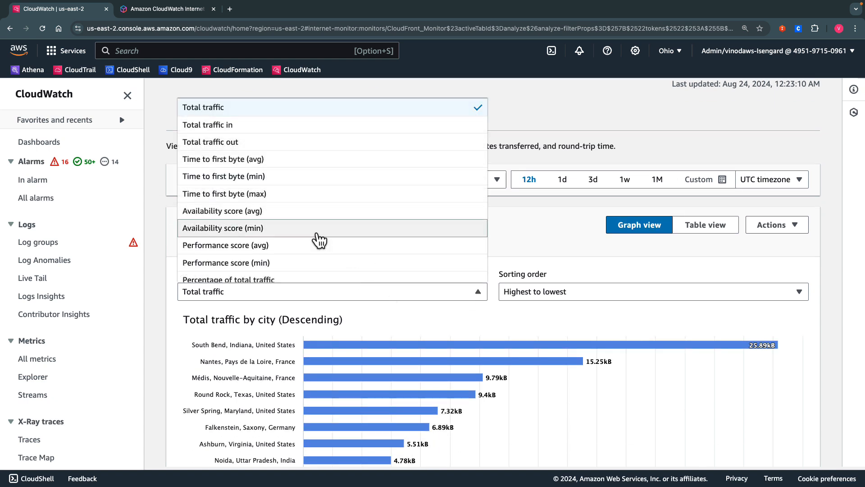
click(222, 210)
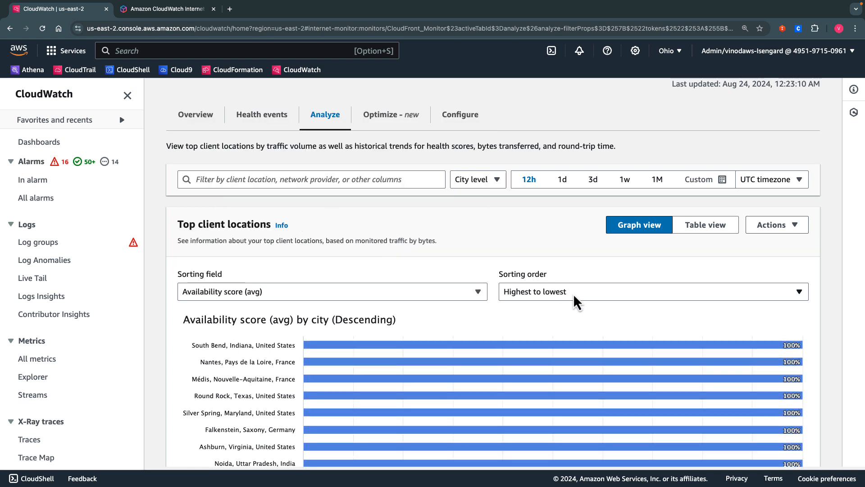
click(650, 291)
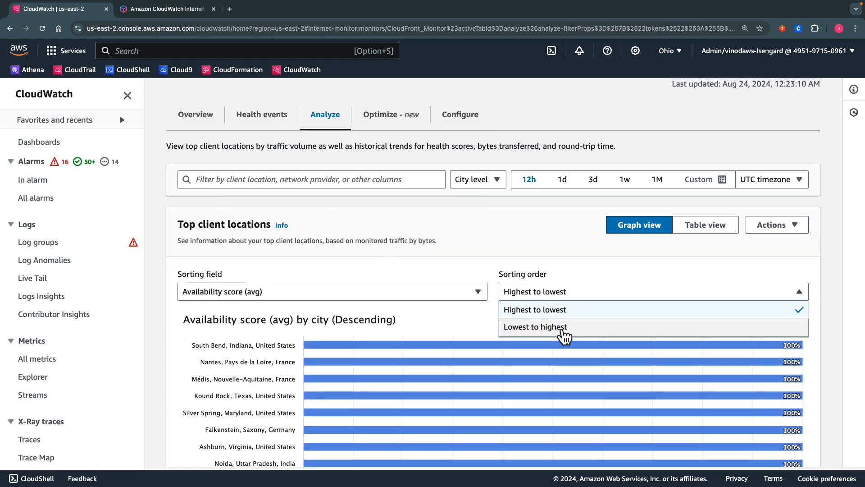
click(535, 326)
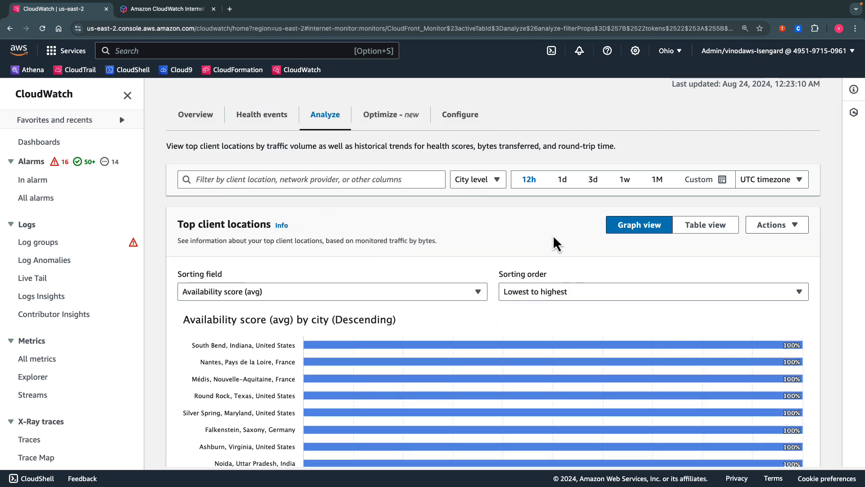
click(311, 178)
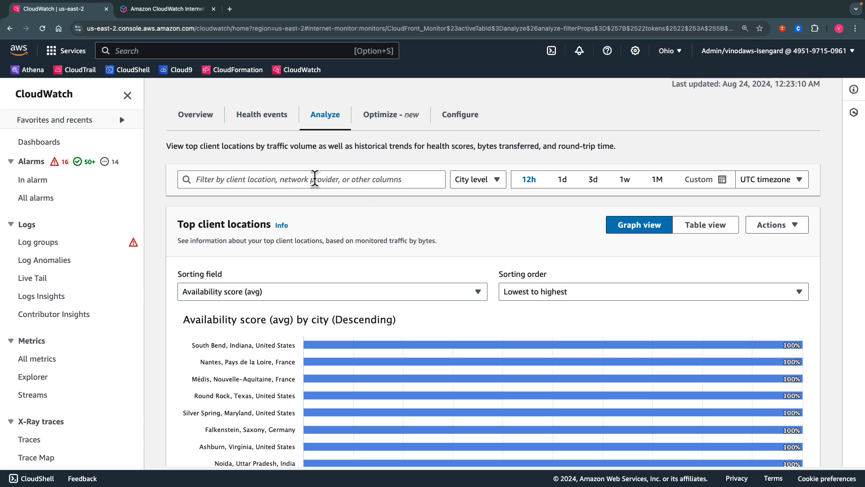
Step: Check the available filter properties and switch the time range to 1d
click(311, 178)
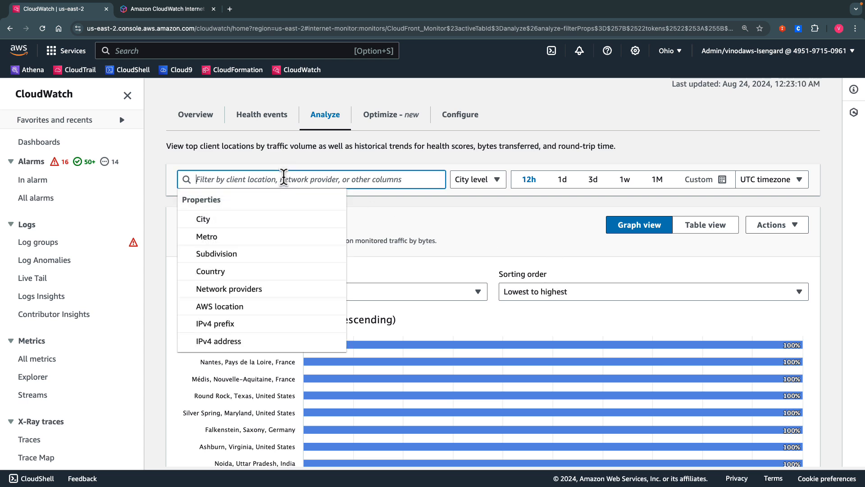
mouse_move(236, 243)
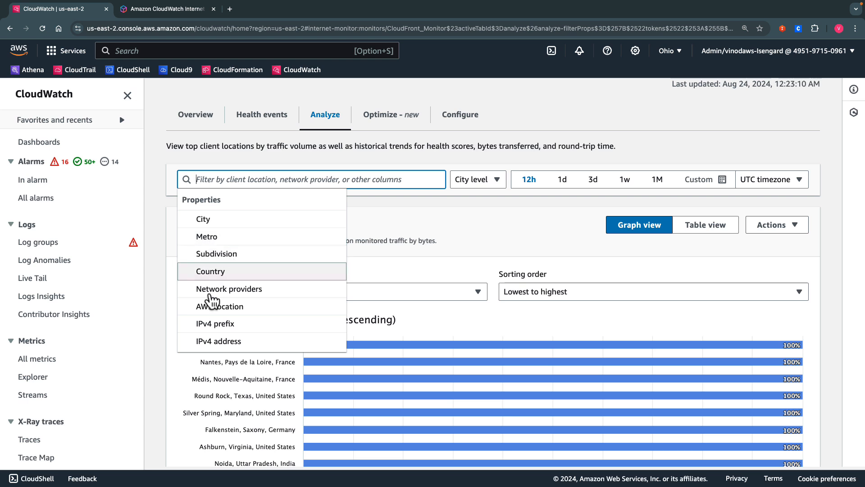
mouse_move(240, 323)
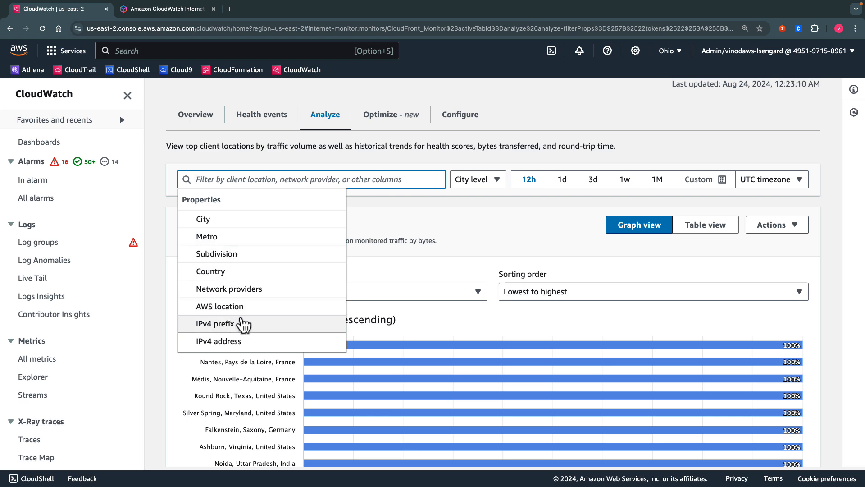
click(530, 234)
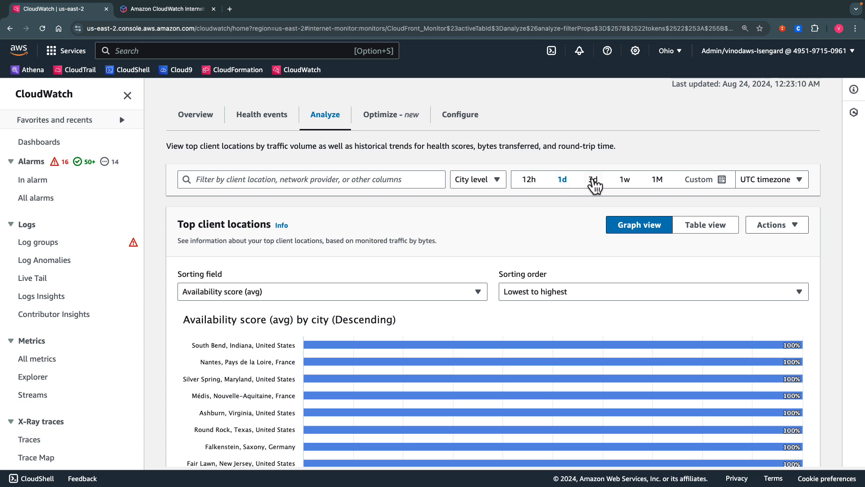
click(593, 178)
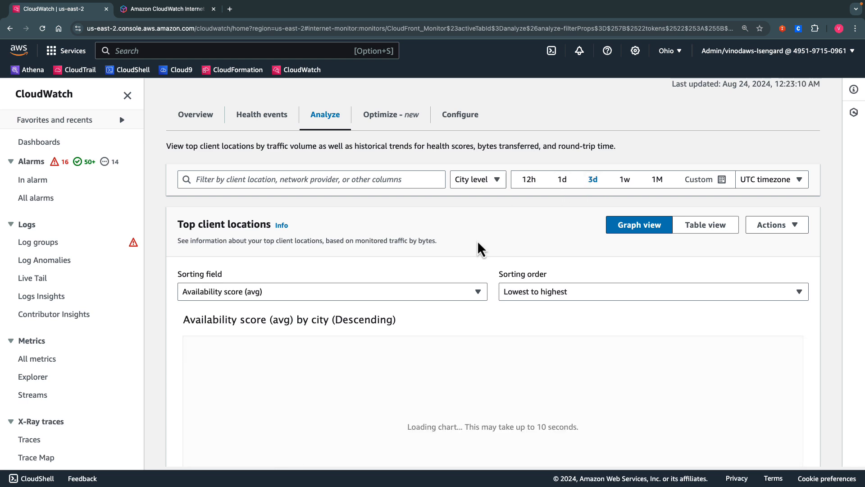
scroll(down, 3)
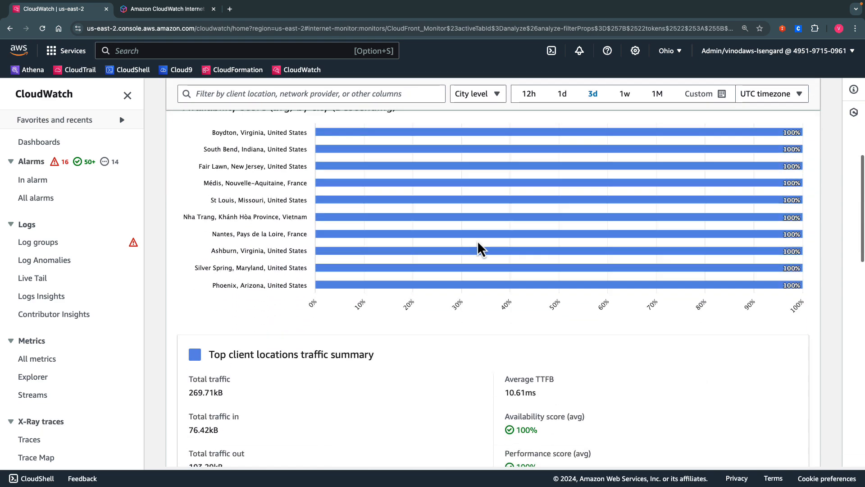
scroll(down, 3)
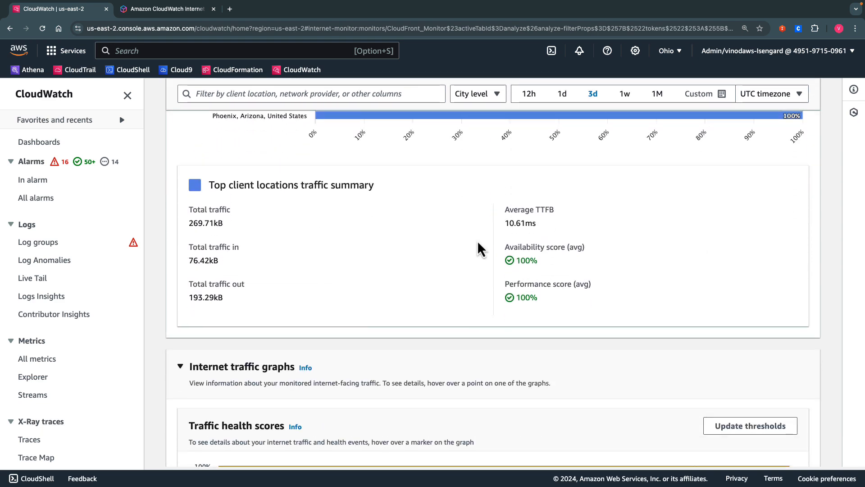
mouse_move(212, 195)
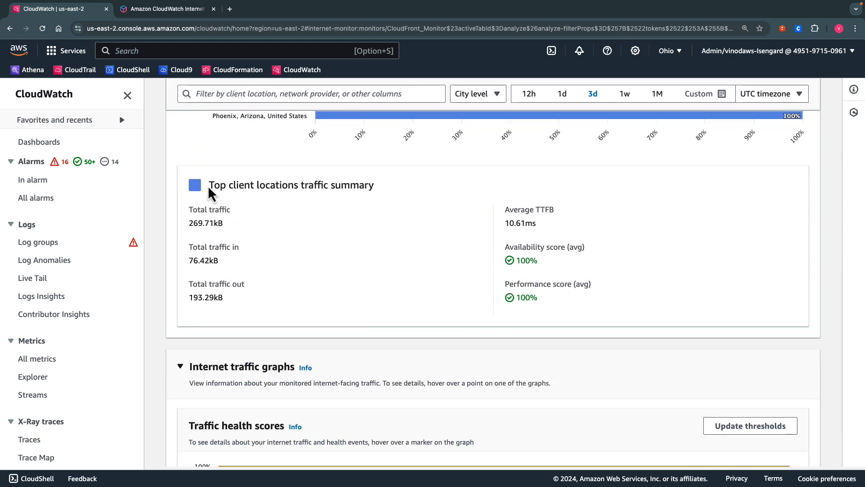
scroll(down, 3)
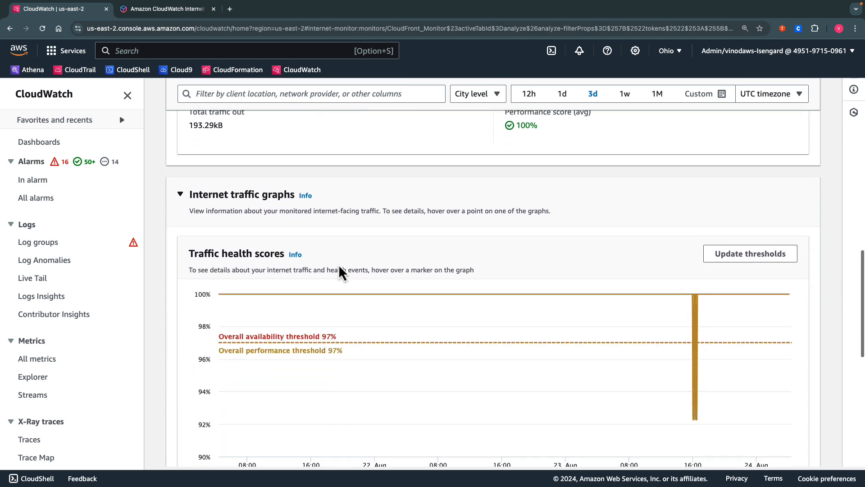
scroll(down, 3)
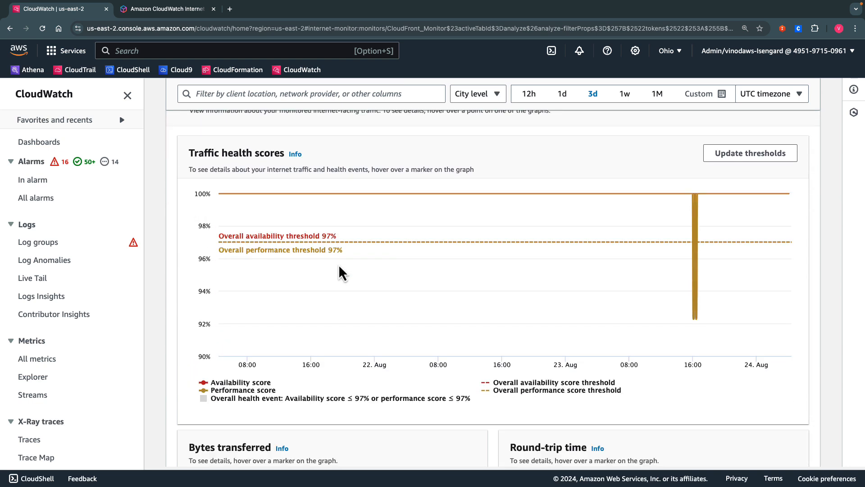
mouse_move(351, 173)
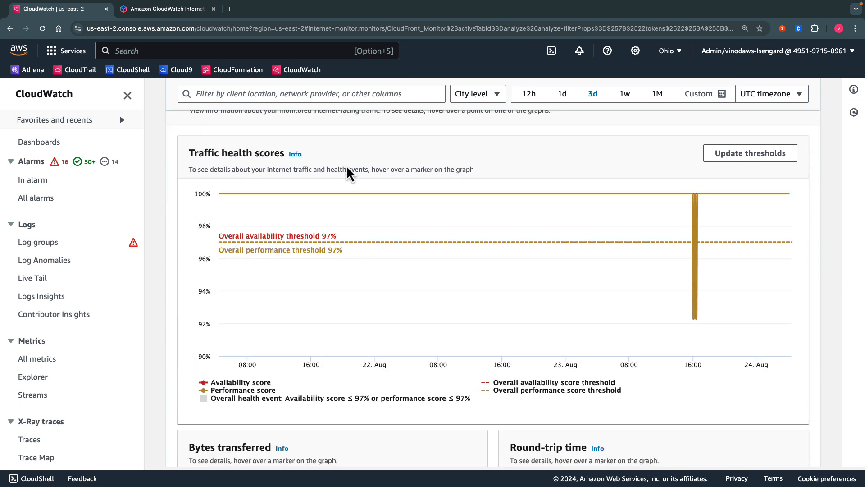
mouse_move(455, 226)
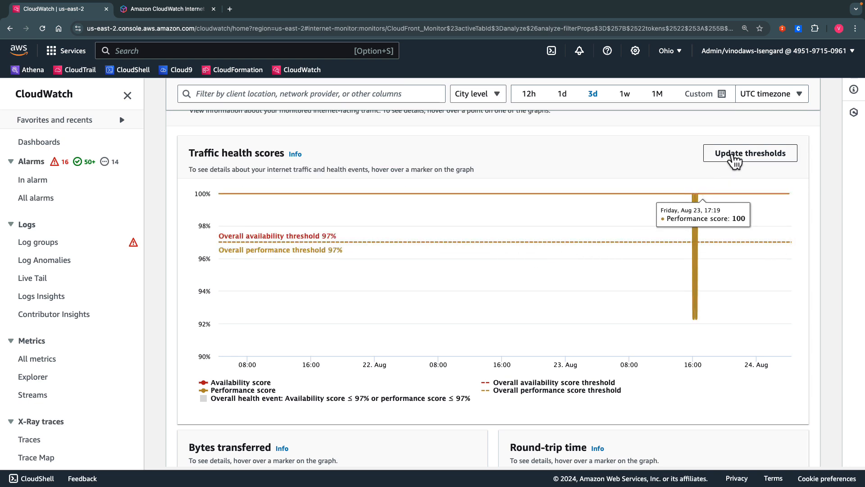
mouse_move(620, 170)
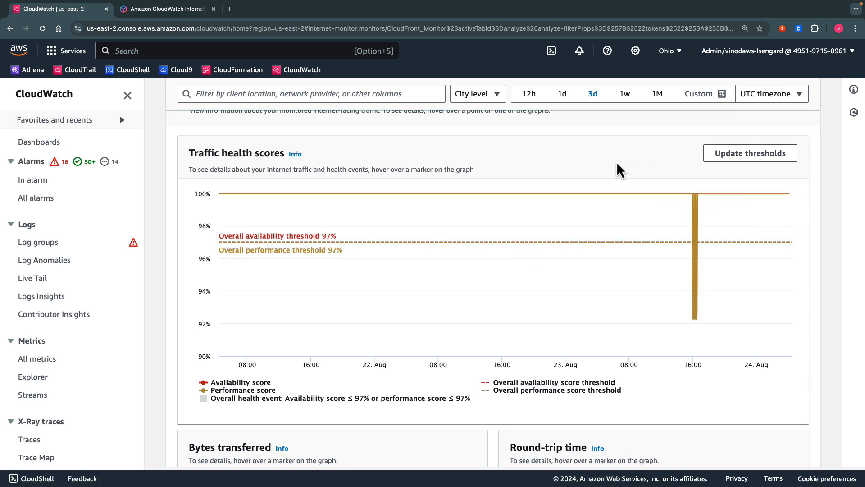
scroll(down, 3)
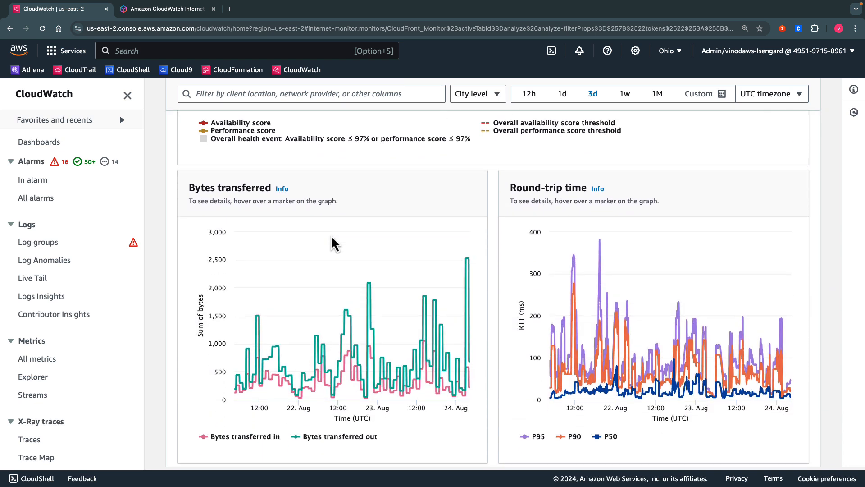
mouse_move(627, 395)
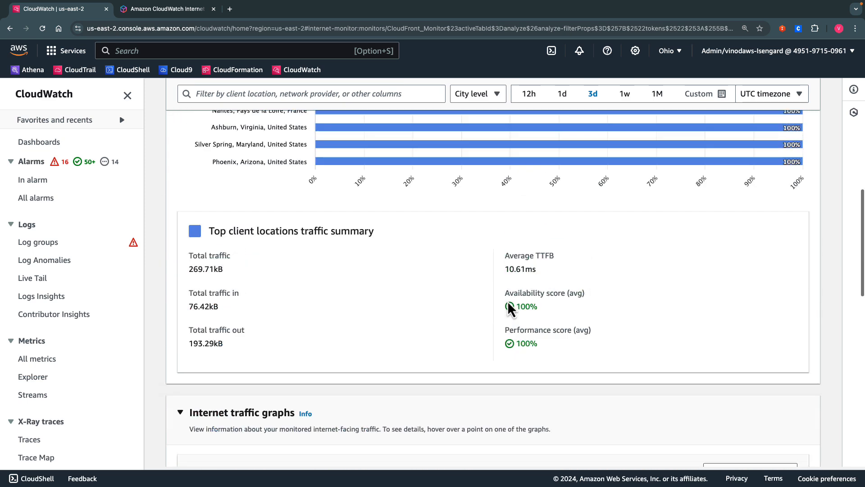
Step: View the Optimize tab's latency recommendations over a 3d time range
click(391, 174)
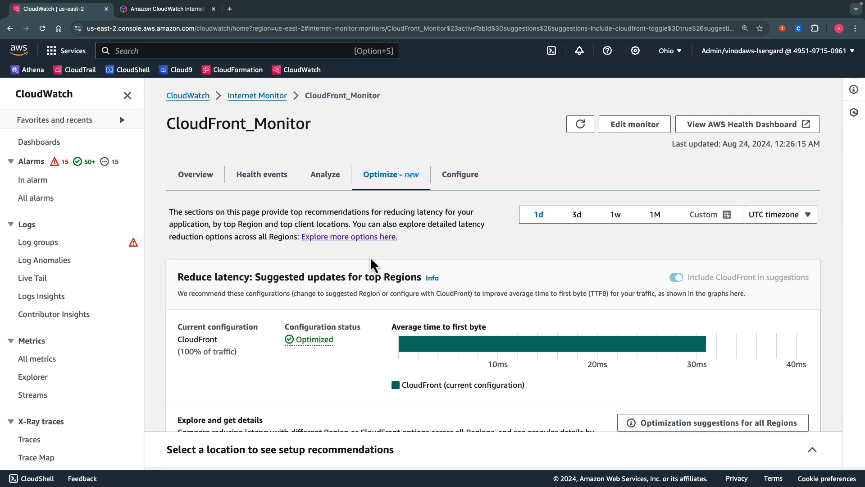
click(576, 214)
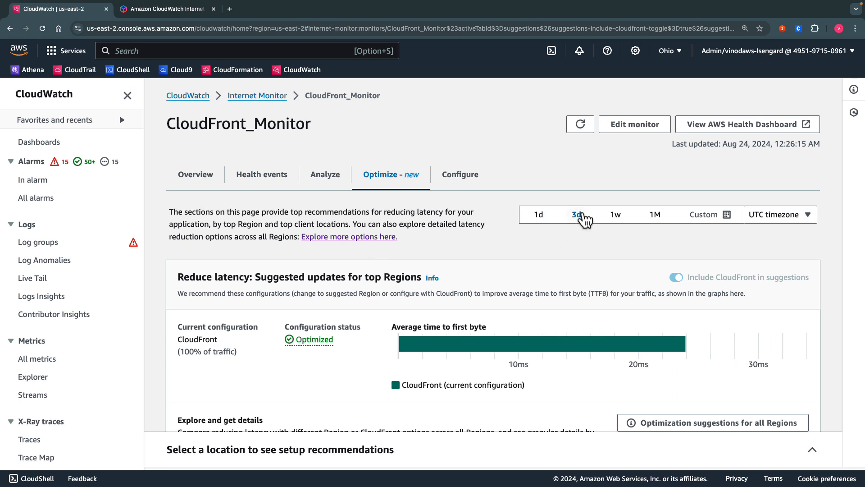
scroll(down, 3)
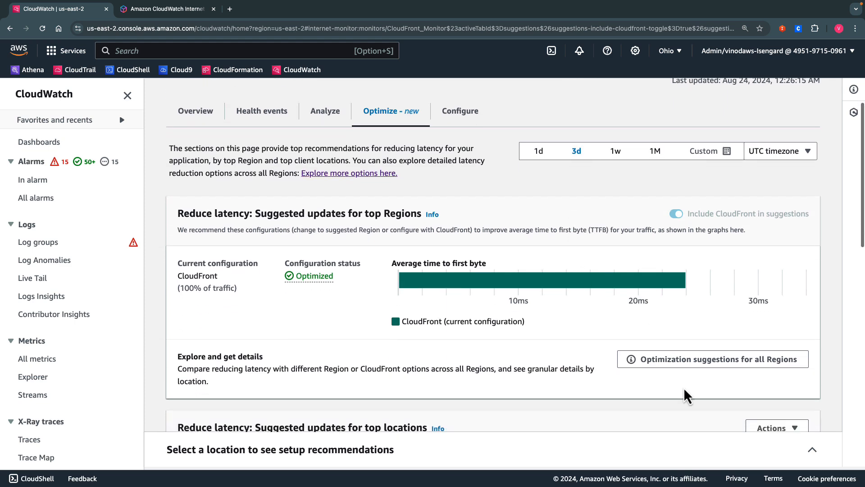
Step: Compare CloudFront's time to first byte against all United States Regions
click(712, 359)
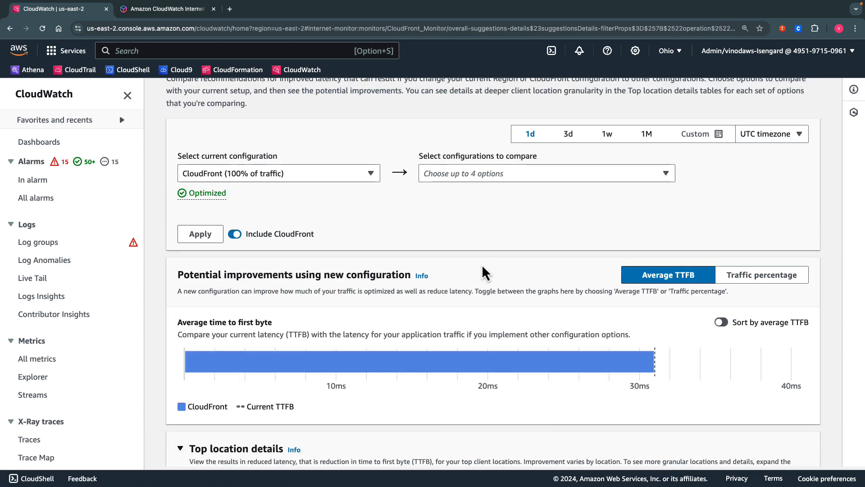
mouse_move(512, 249)
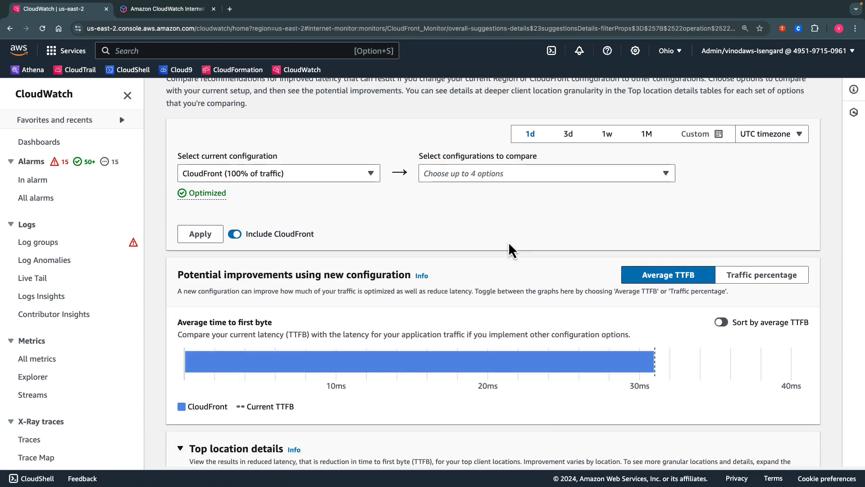
mouse_move(521, 315)
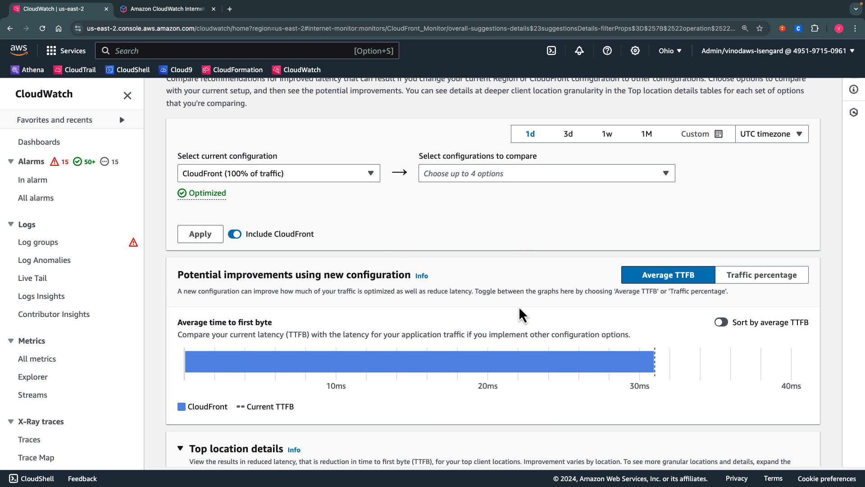
mouse_move(574, 220)
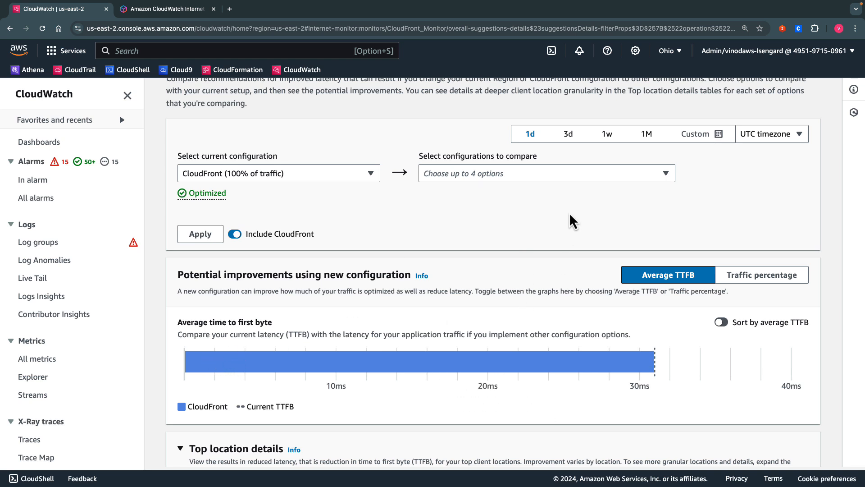
click(546, 173)
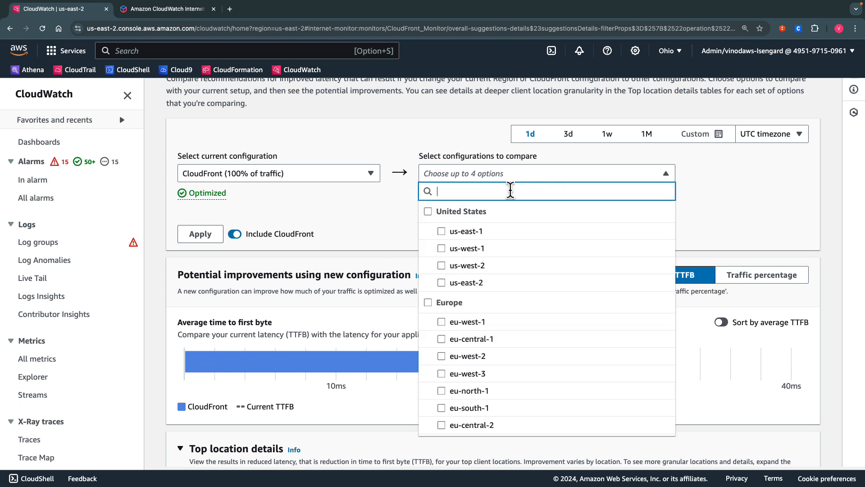
click(427, 211)
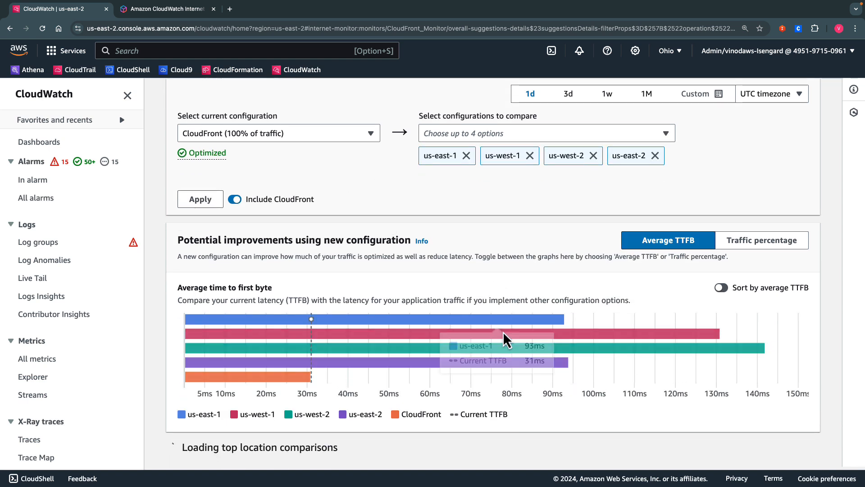
mouse_move(605, 342)
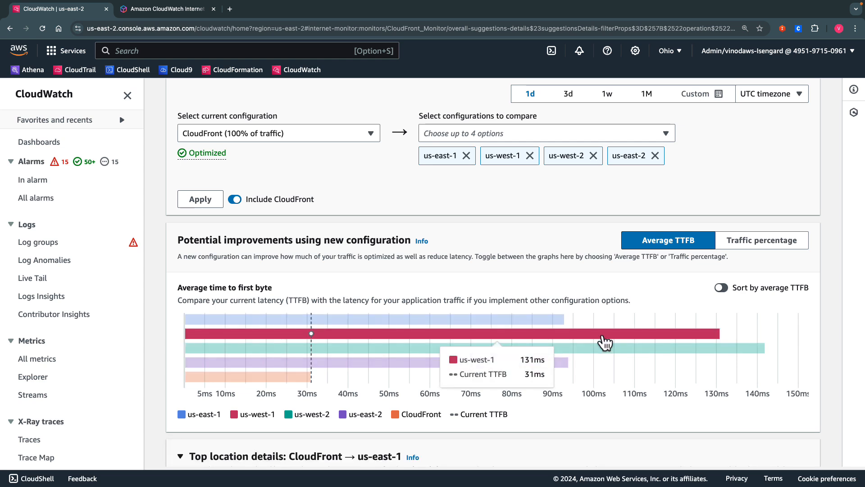
mouse_move(629, 348)
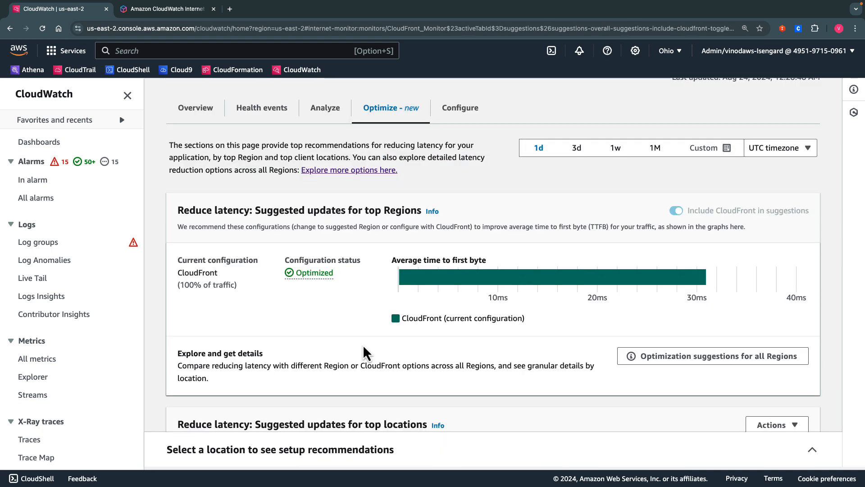
Step: Review suggested updates for top locations, then switch to the Configure tab's monitor details
scroll(down, 3)
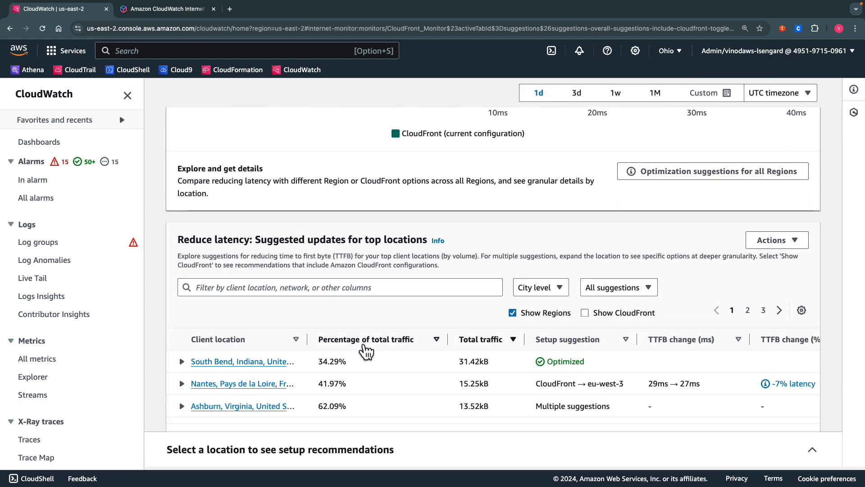
scroll(down, 3)
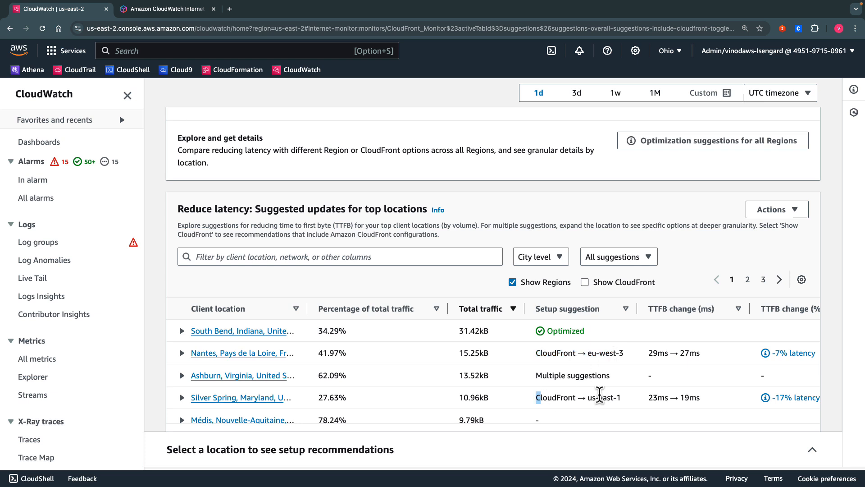
click(460, 174)
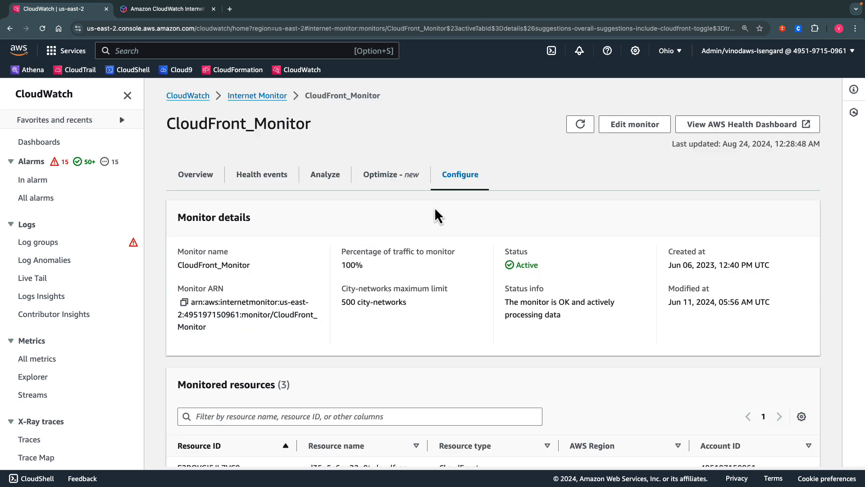
mouse_move(507, 303)
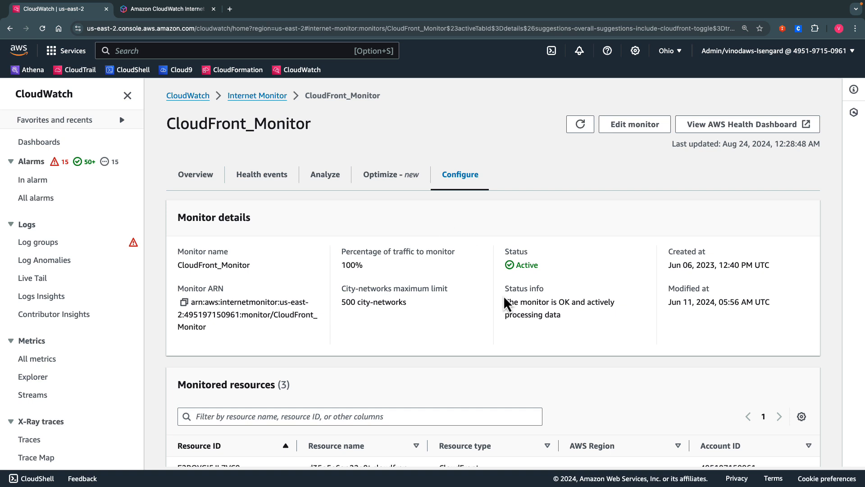
mouse_move(430, 311)
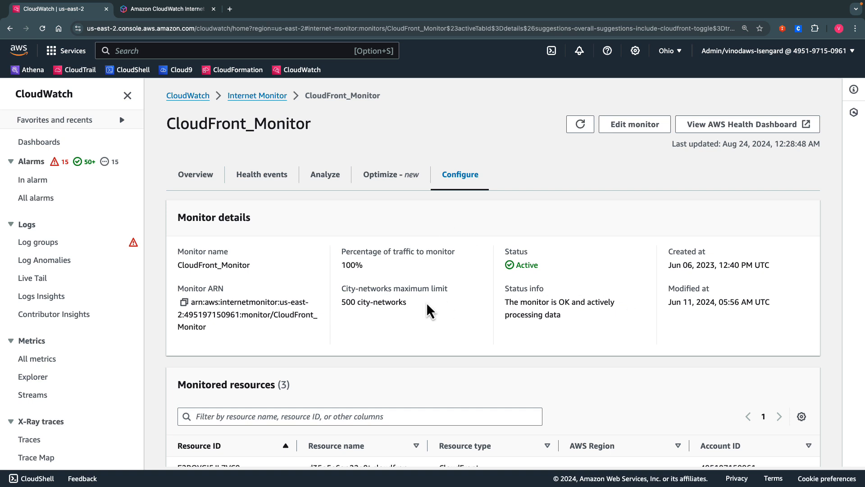
double_click(373, 302)
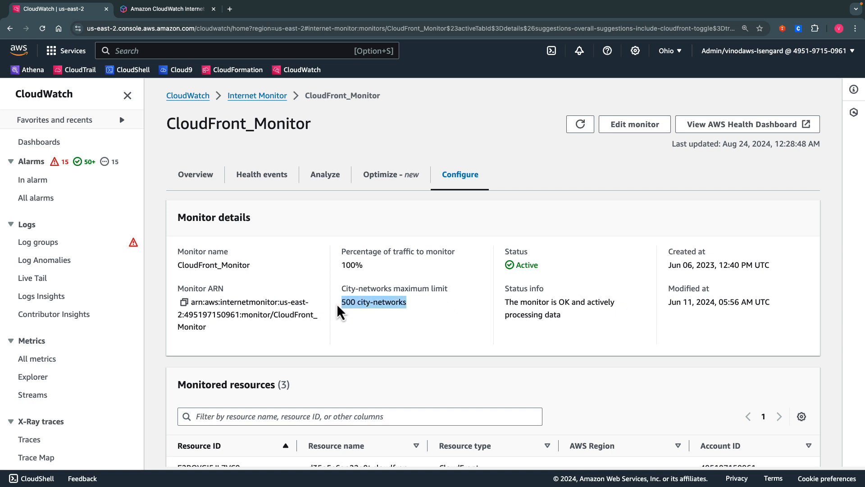
mouse_move(436, 348)
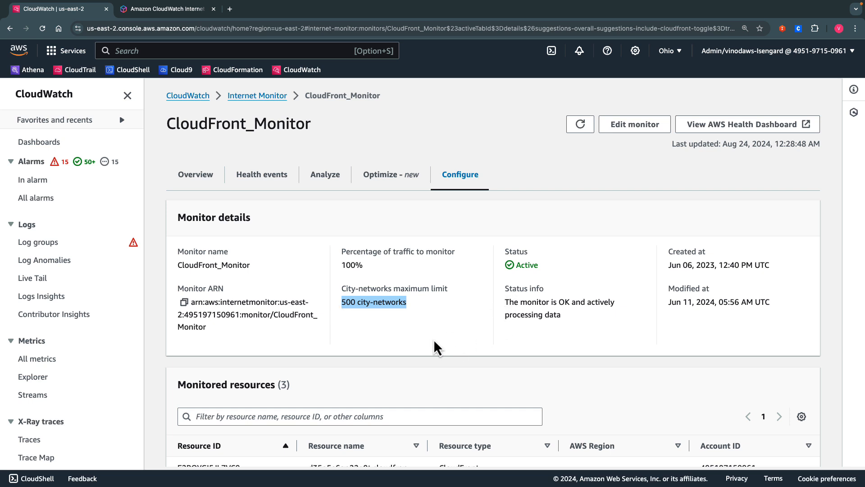
scroll(down, 3)
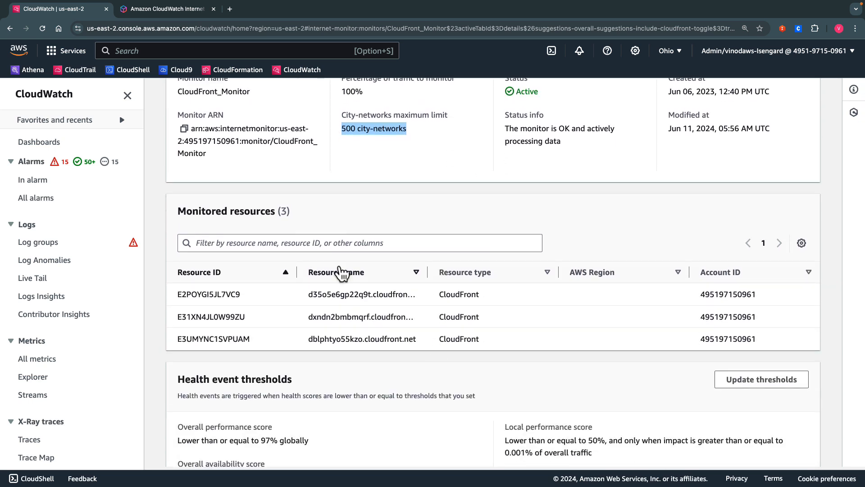
mouse_move(321, 223)
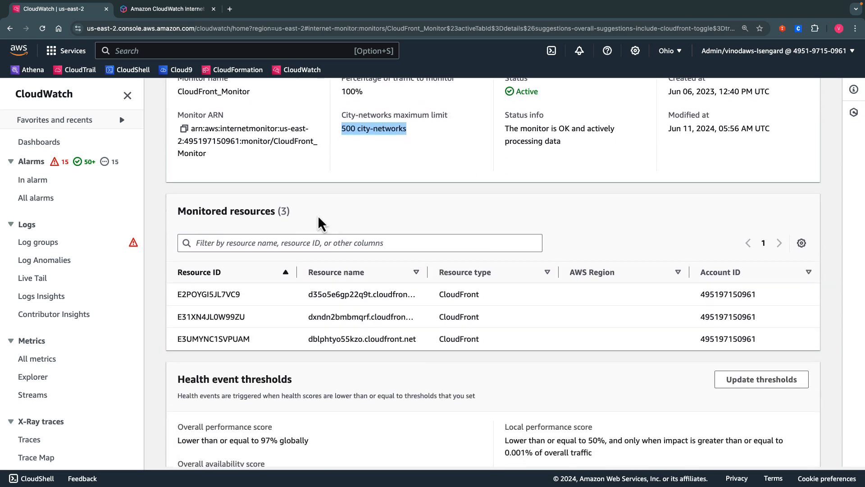
scroll(down, 3)
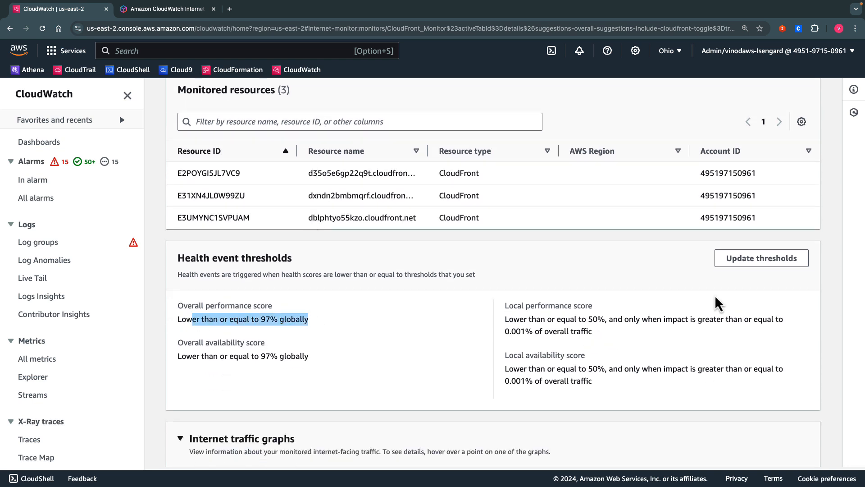
mouse_move(525, 307)
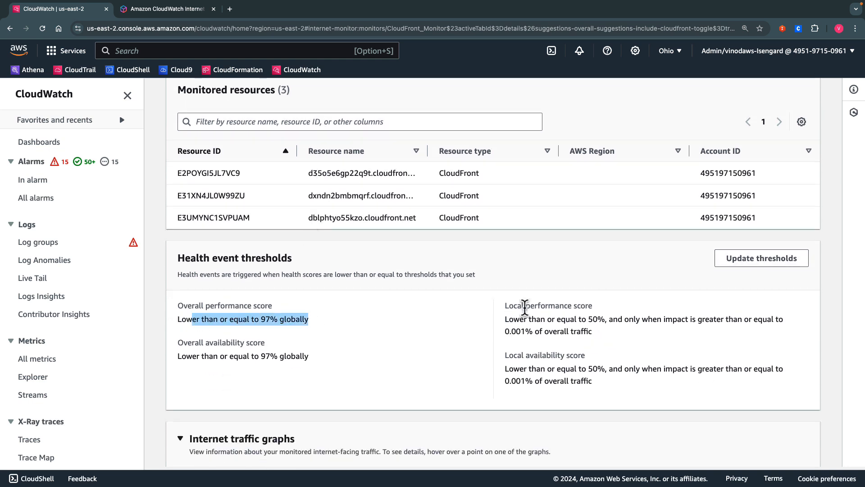
scroll(down, 3)
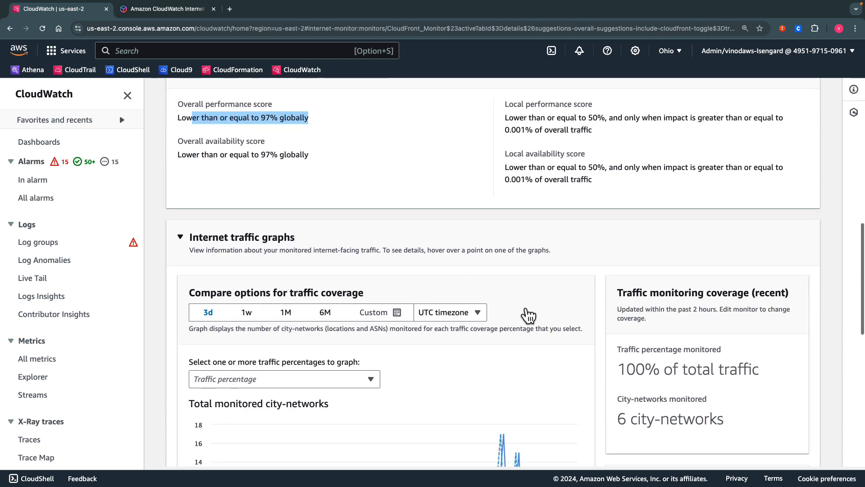
scroll(down, 3)
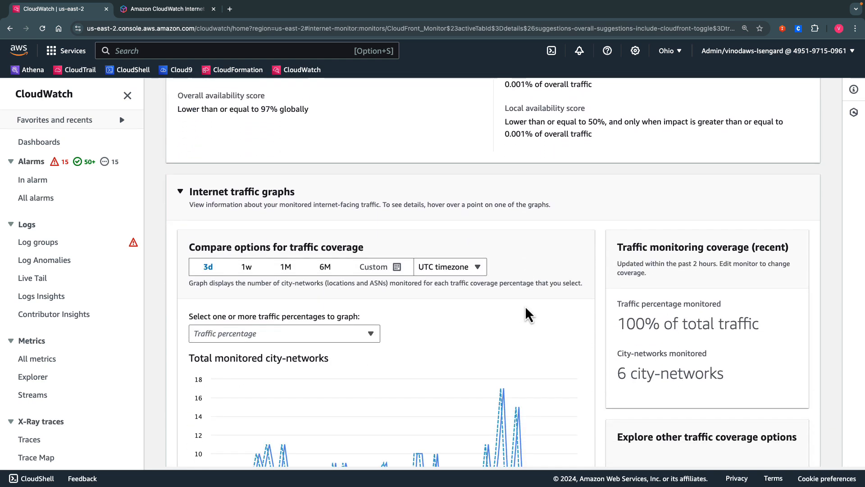
mouse_move(591, 303)
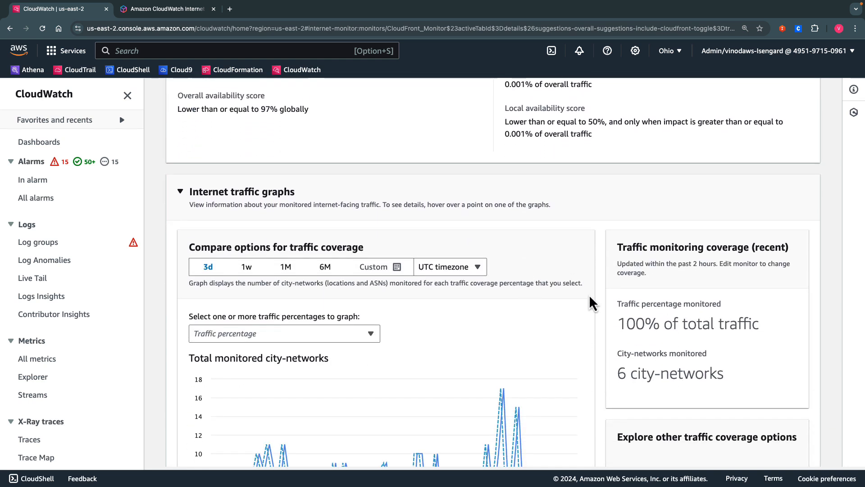
mouse_move(731, 364)
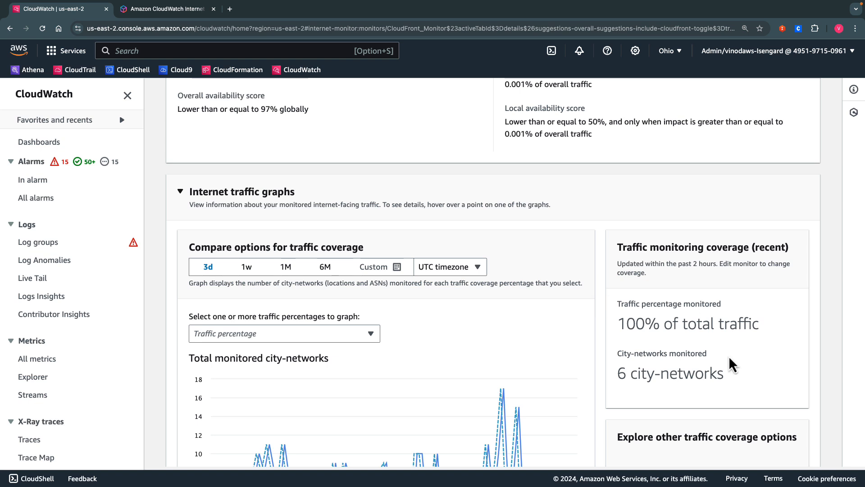
scroll(down, 3)
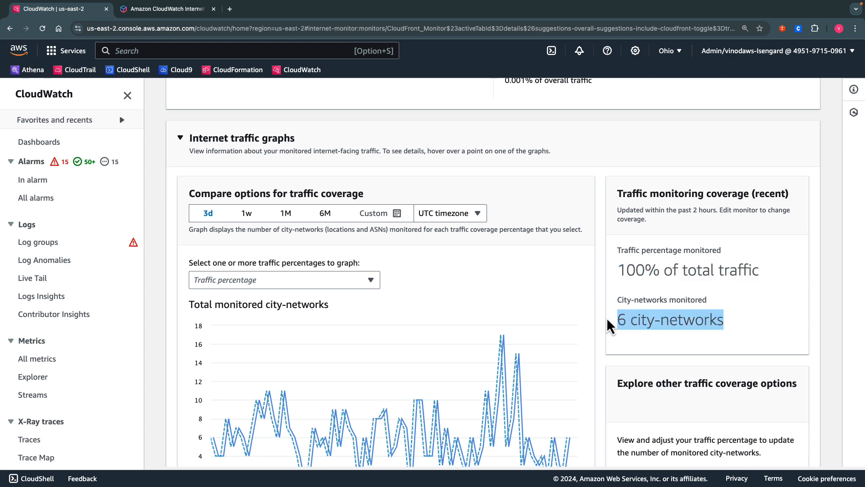
Step: Add City-networks at 99% and 95% to the Traffic percentage graph and view the plotted lines
click(284, 280)
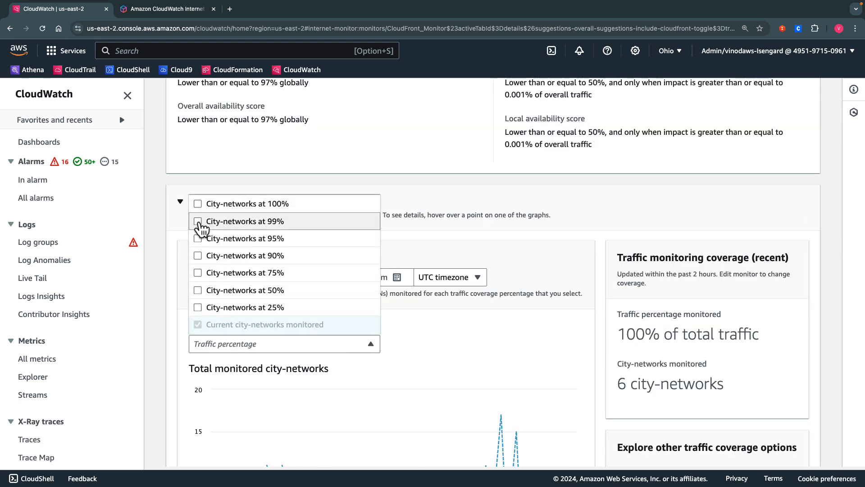
click(197, 221)
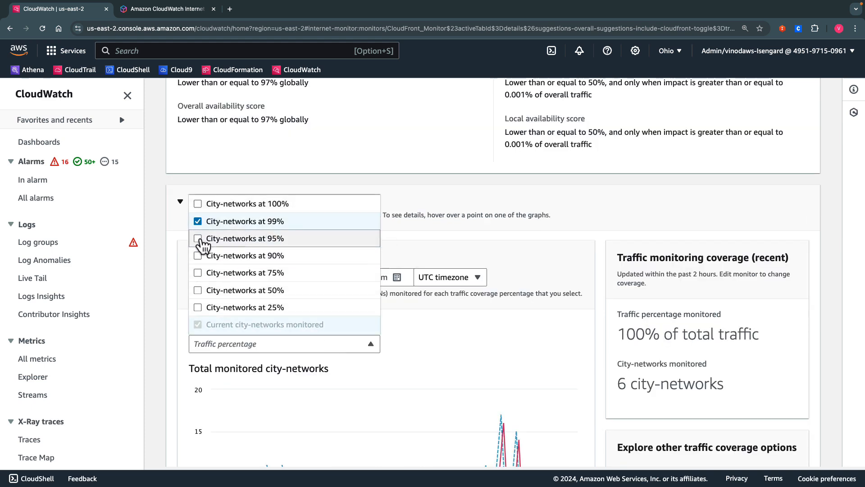
click(502, 247)
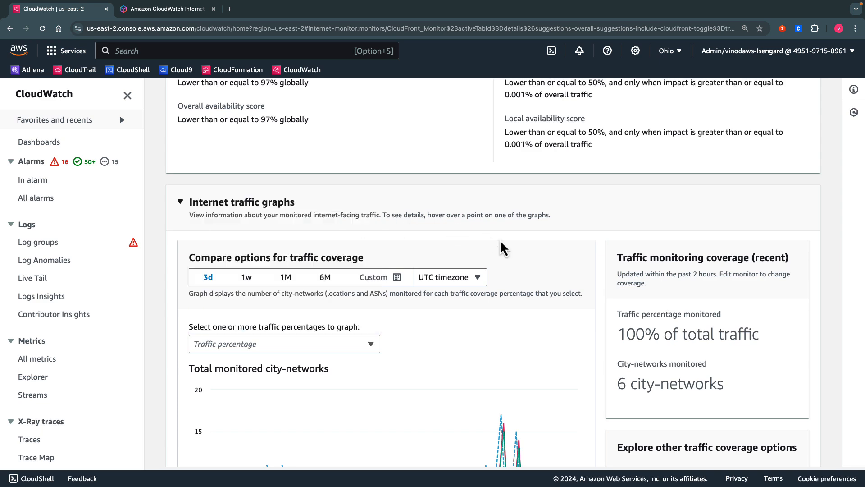
scroll(down, 3)
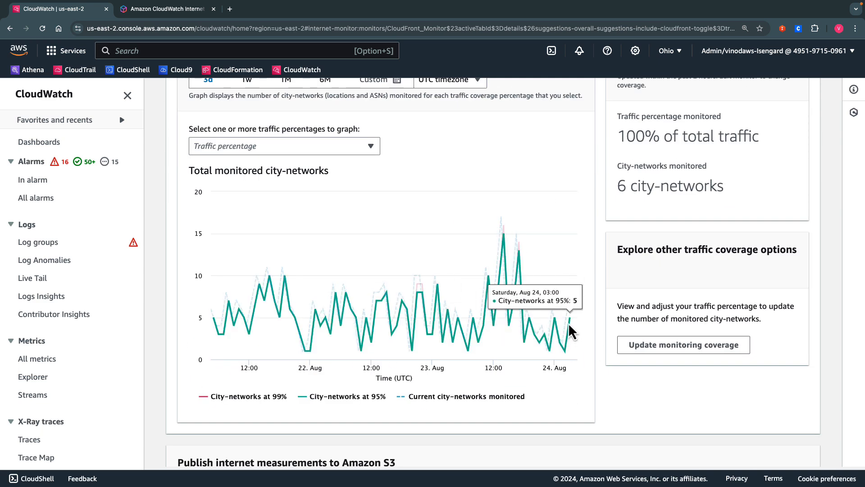
mouse_move(573, 331)
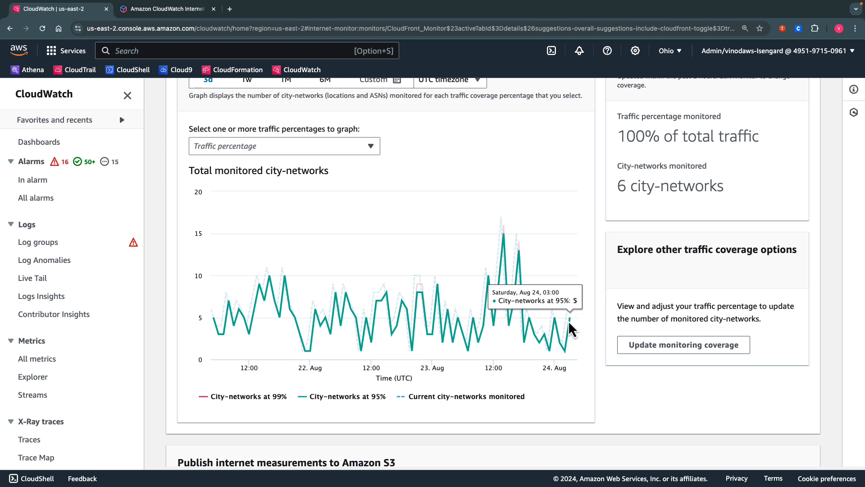
mouse_move(643, 356)
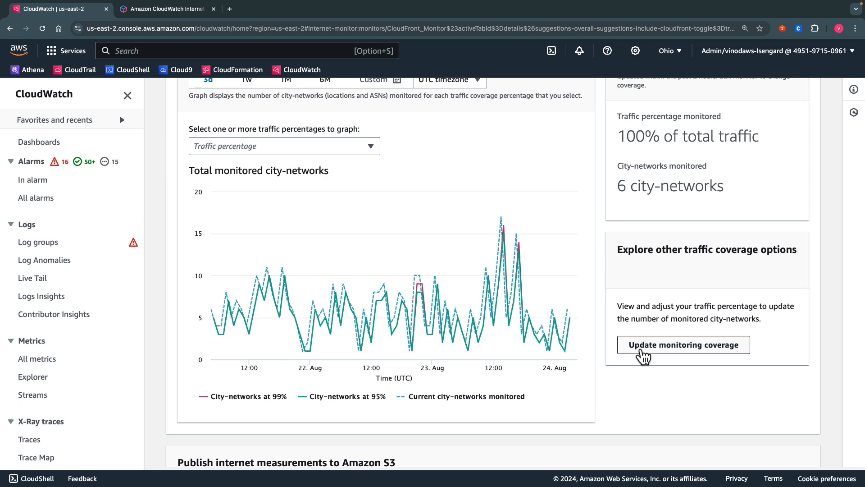
scroll(down, 3)
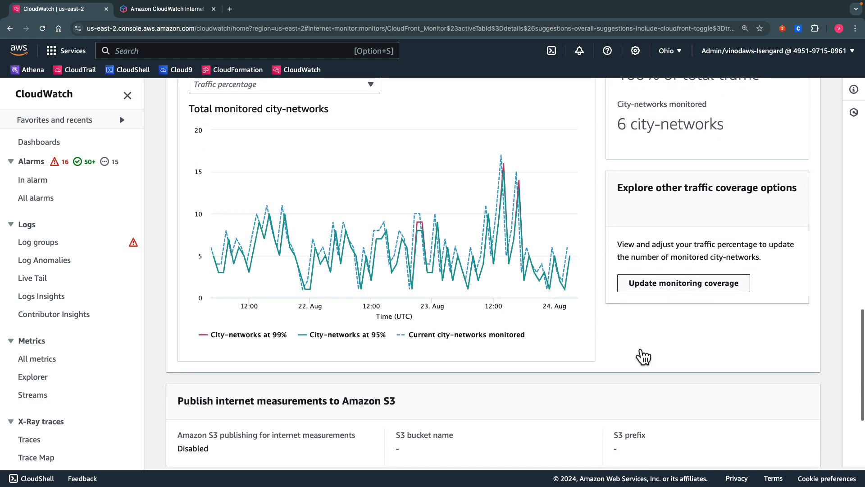
Step: Review the Amazon S3 publishing and Tags sections, then switch to the Internet Monitor documentation tab
scroll(down, 3)
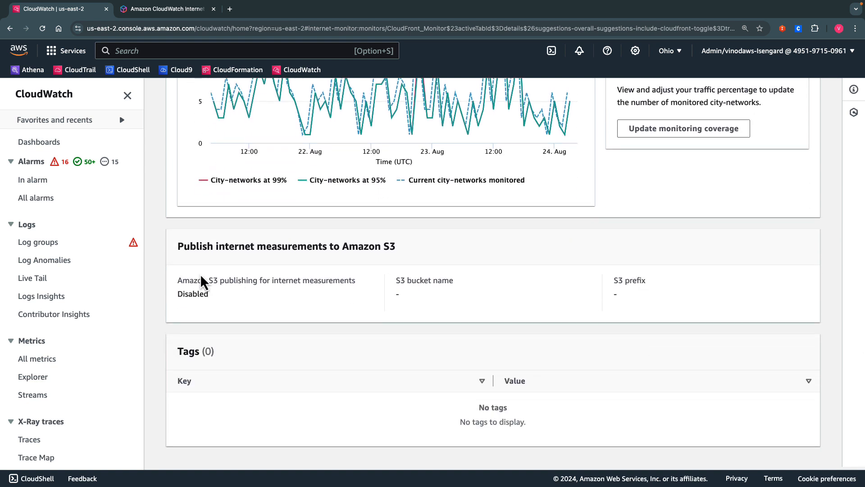
mouse_move(194, 268)
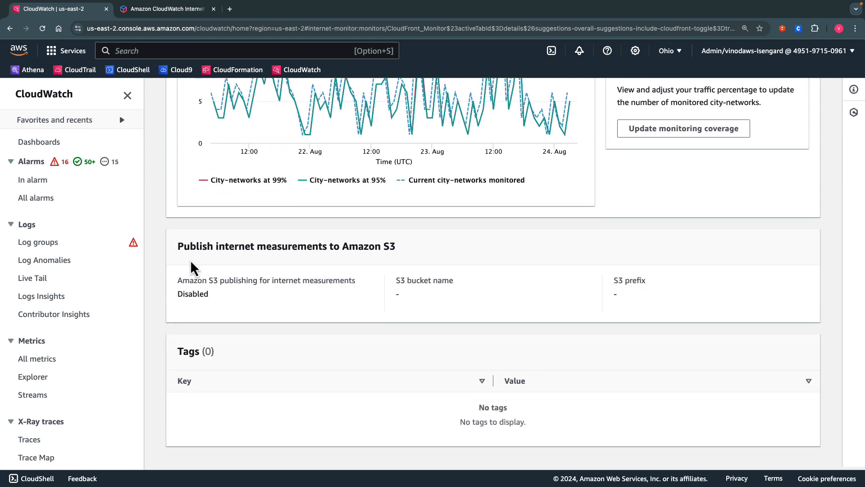
double_click(286, 246)
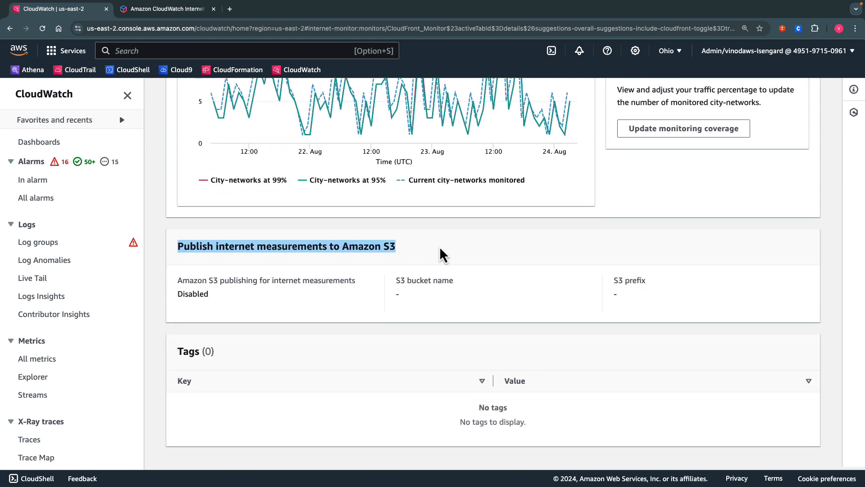
mouse_move(267, 366)
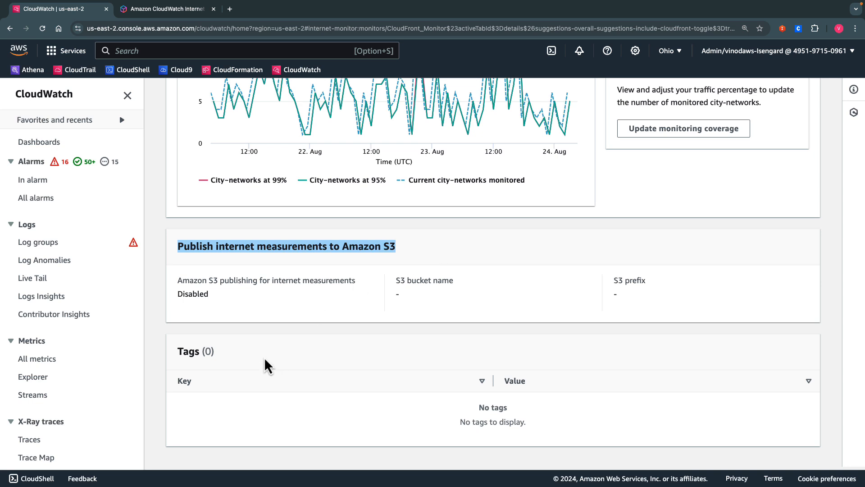
mouse_move(244, 358)
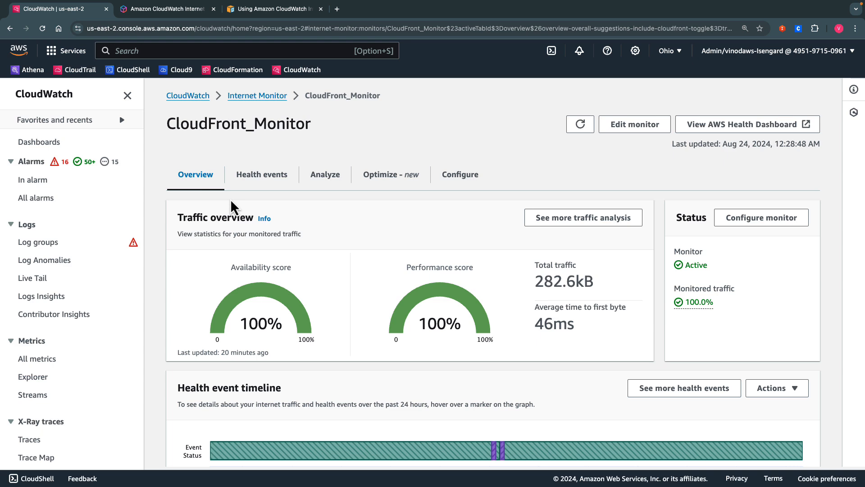
scroll(down, 3)
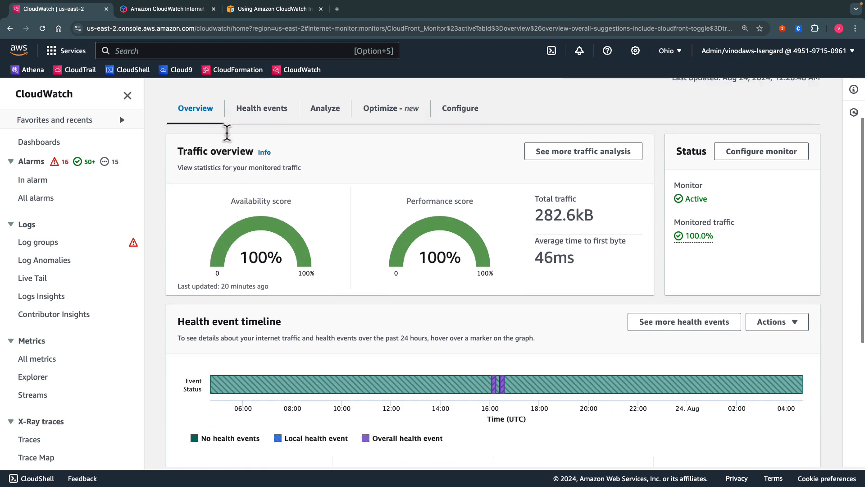
click(271, 9)
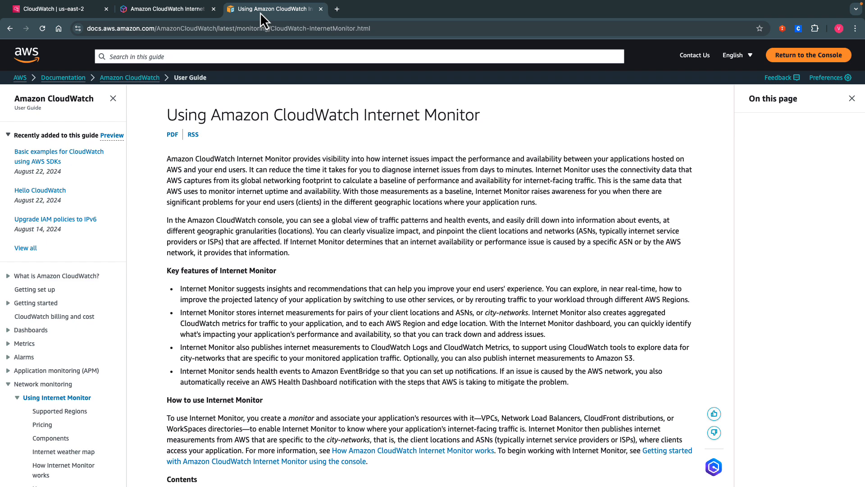
scroll(down, 3)
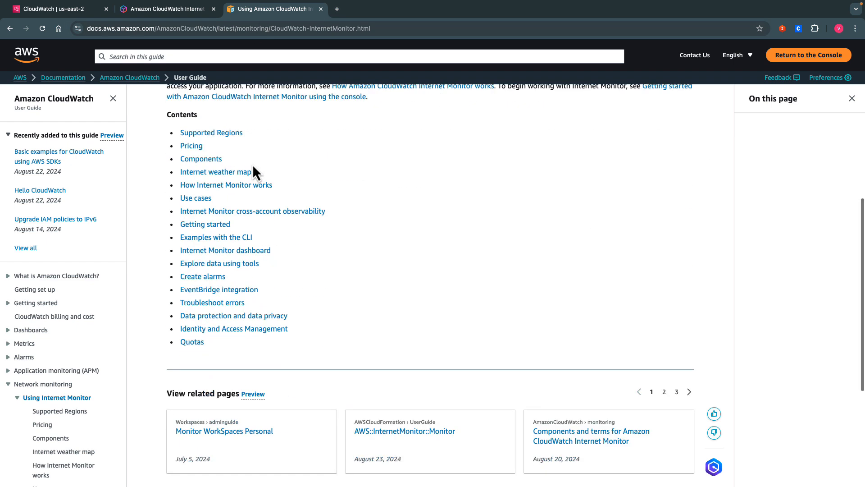
scroll(down, 3)
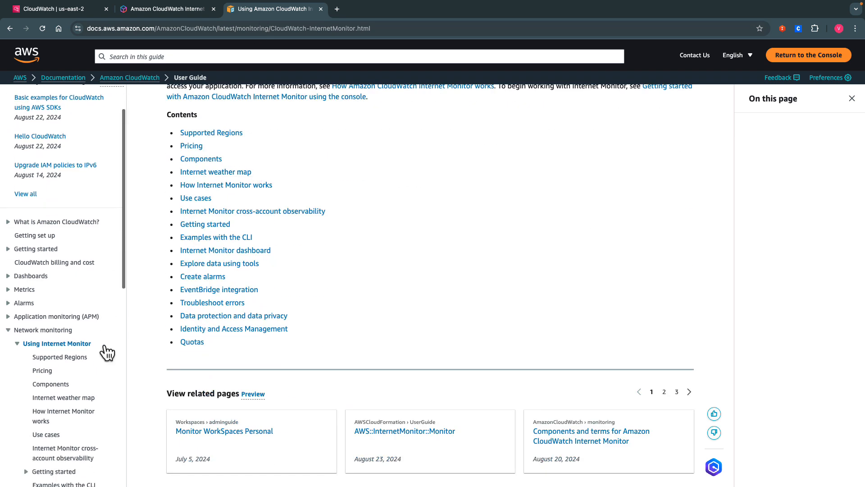
scroll(down, 3)
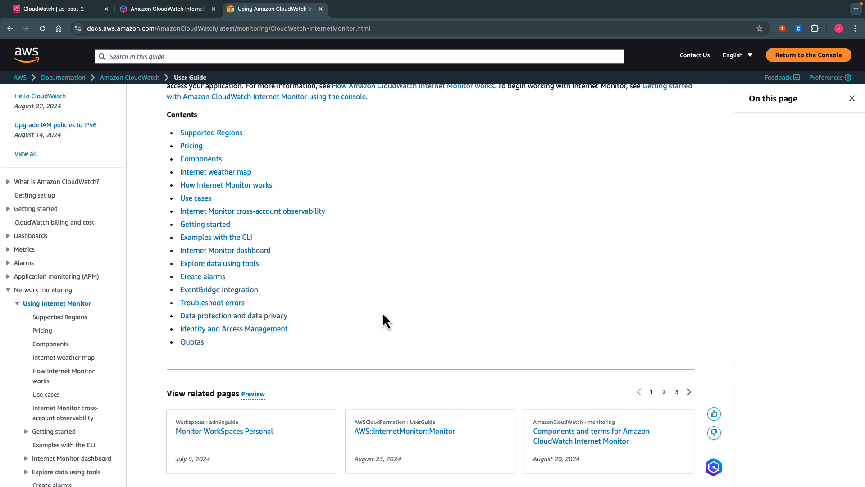
mouse_move(409, 213)
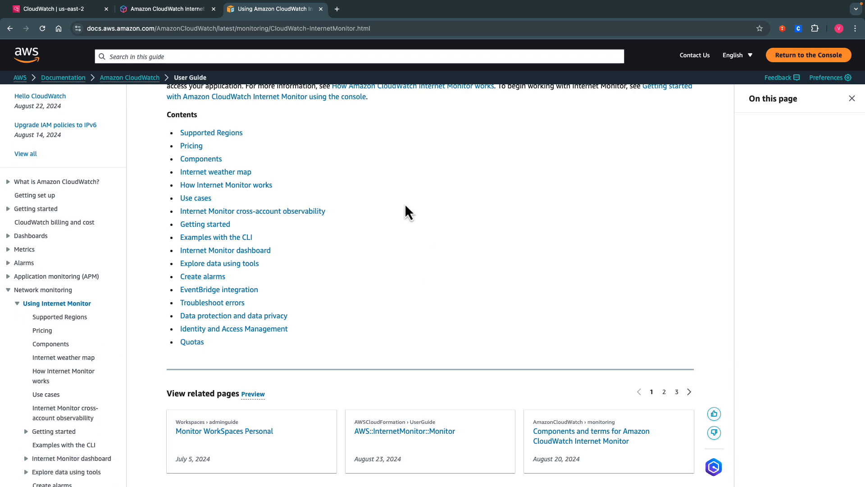
scroll(up, 3)
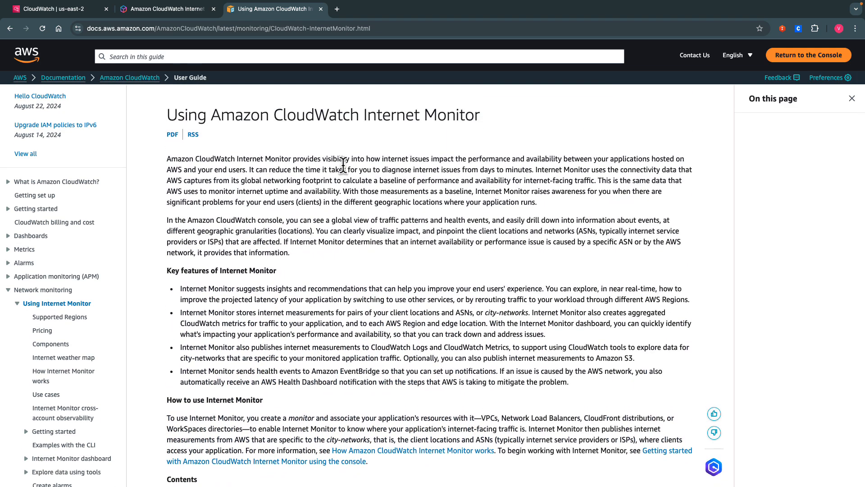